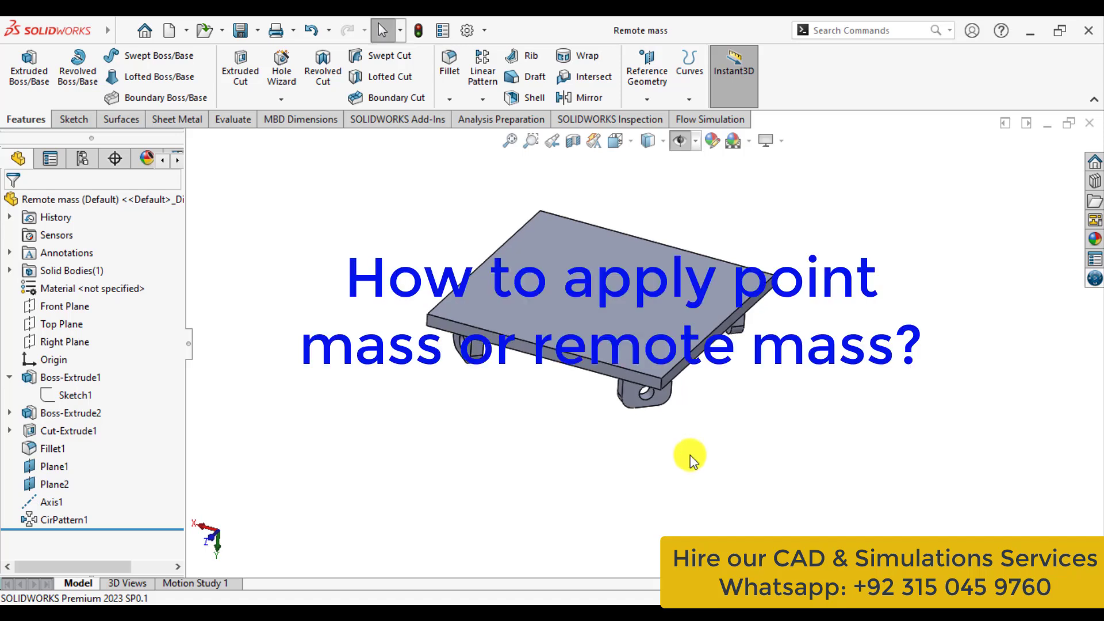
{"action": "mouse_move", "coordinate": [693, 459]}
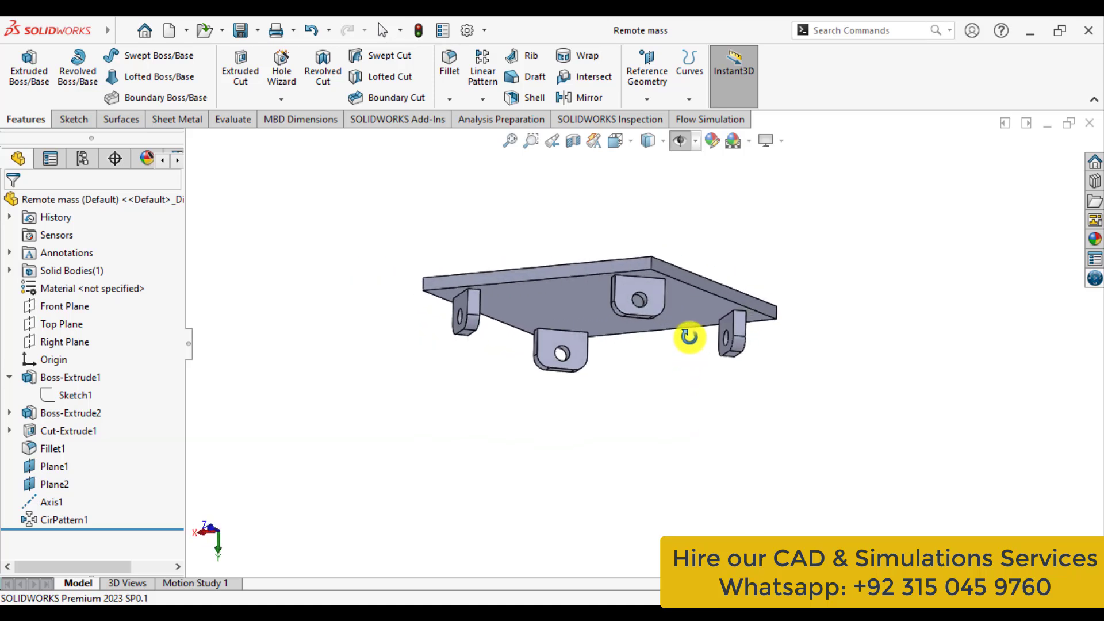
Orbit the bracket to inspect its underside, plate edge, top face and front
{"action": "left_click_drag", "start_coordinate": [688, 337], "coordinate": [697, 355]}
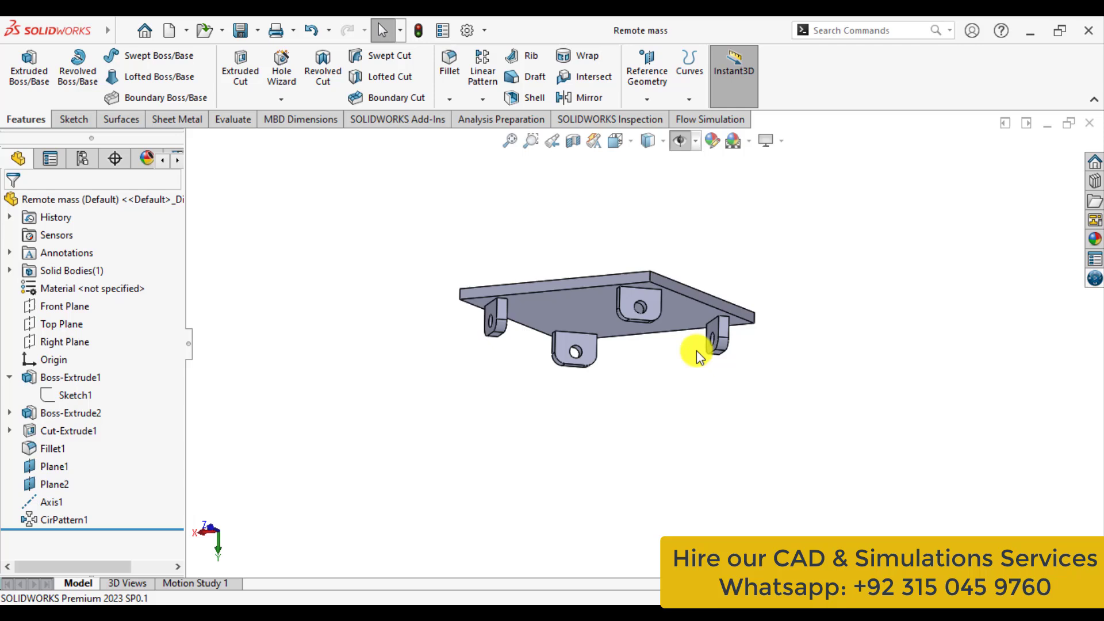
{"action": "mouse_move", "coordinate": [701, 364]}
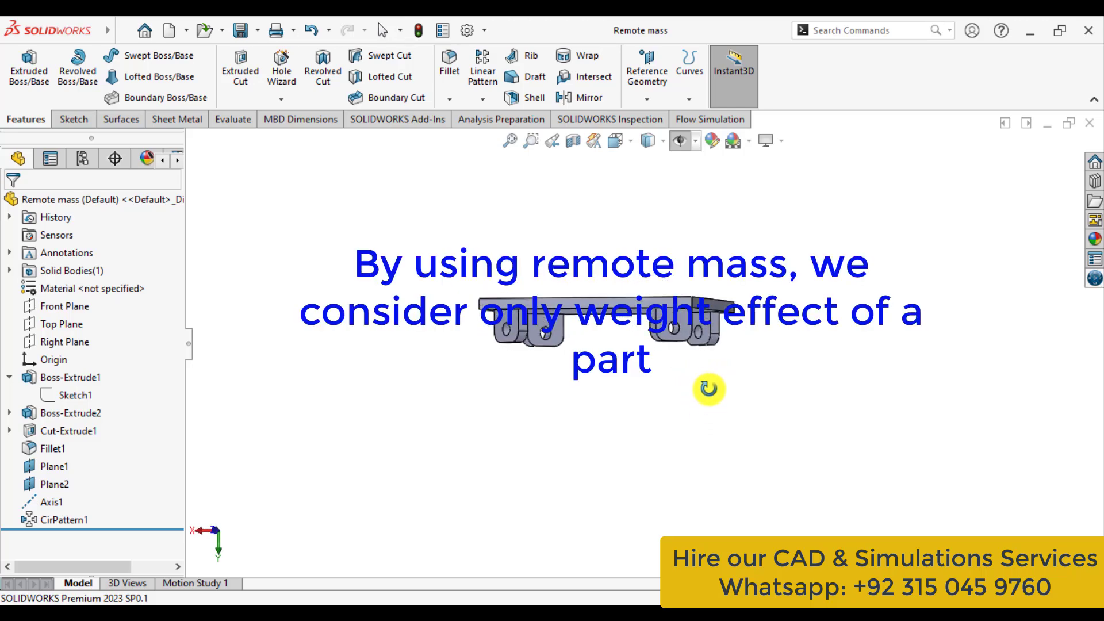
{"action": "left_click_drag", "start_coordinate": [710, 391], "coordinate": [794, 385]}
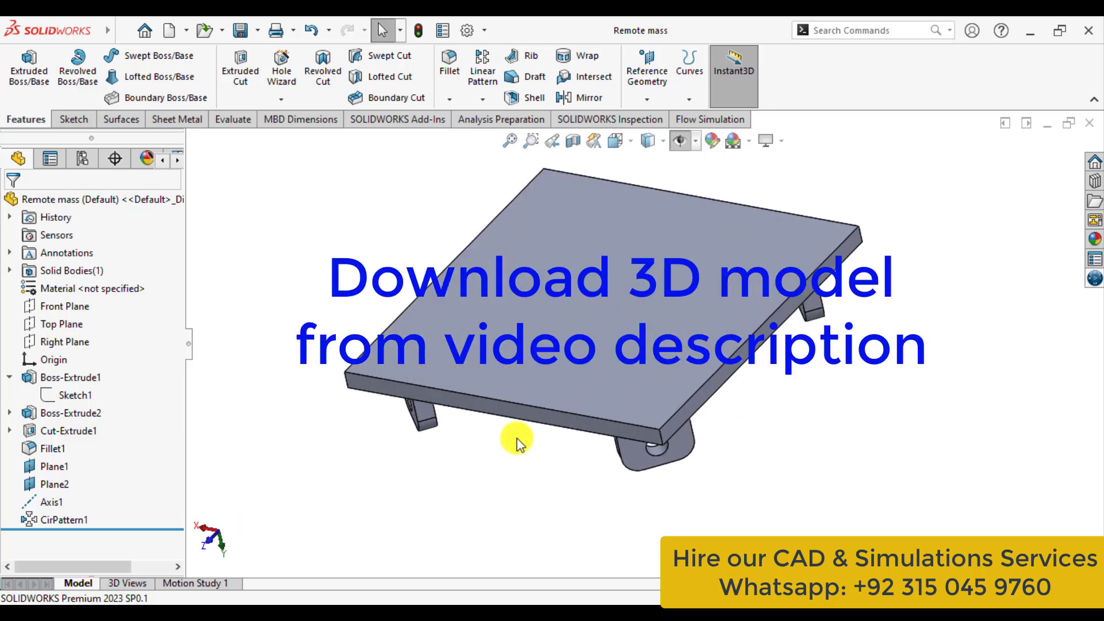
{"action": "left_click_drag", "start_coordinate": [518, 440], "coordinate": [727, 319]}
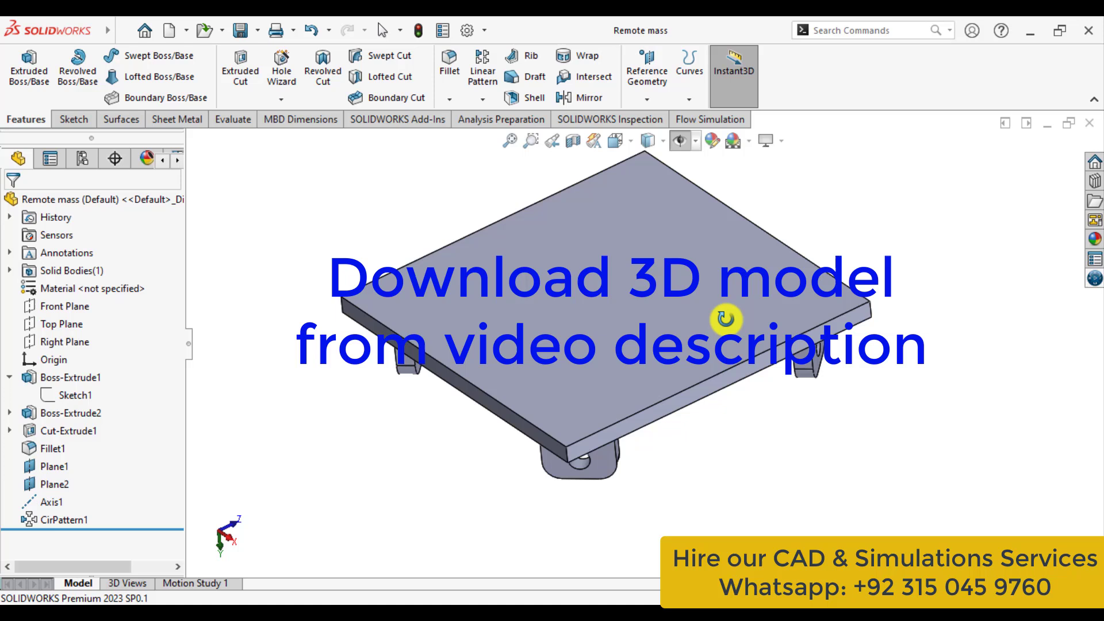
{"action": "left_click_drag", "start_coordinate": [725, 319], "coordinate": [729, 244]}
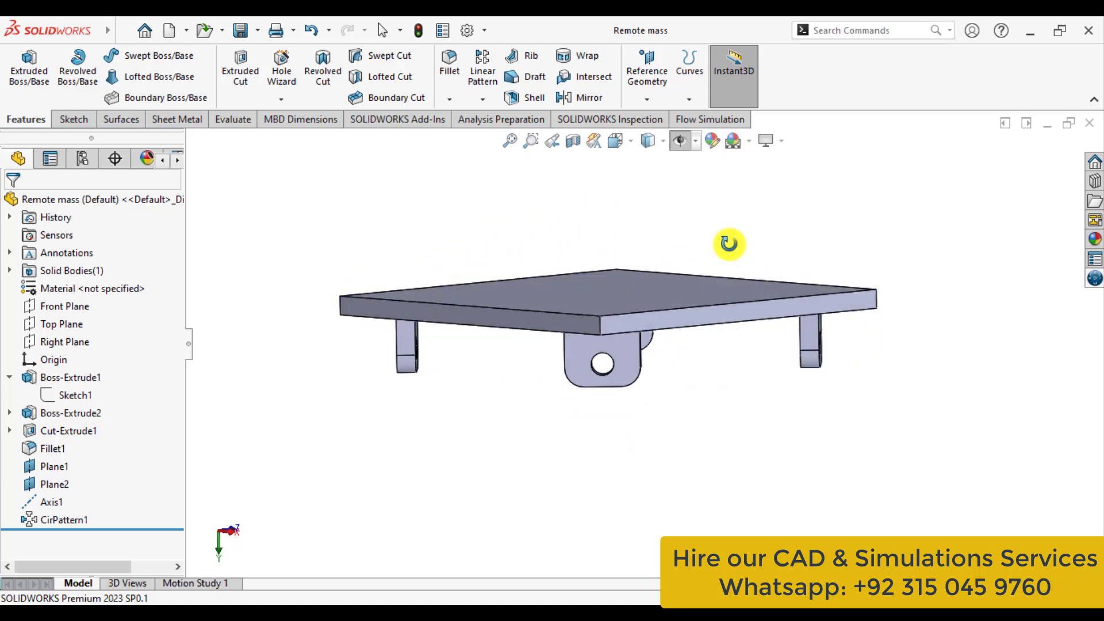
{"action": "left_click_drag", "start_coordinate": [729, 244], "coordinate": [677, 304]}
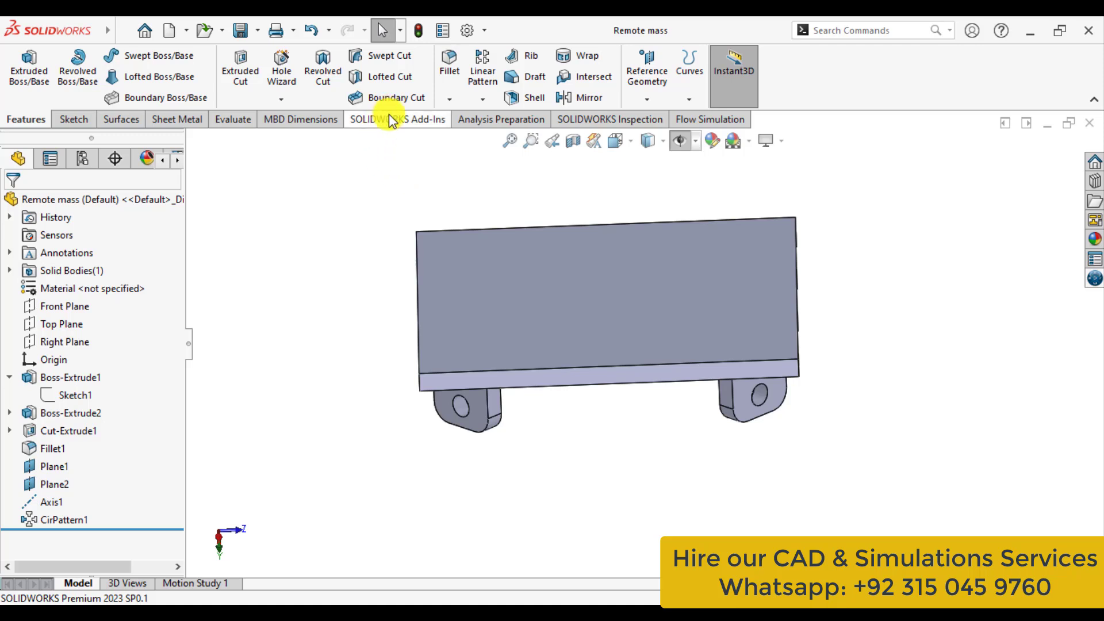
Create a new Static simulation study, Static 1, for the bracket
{"action": "left_click", "coordinate": [397, 119]}
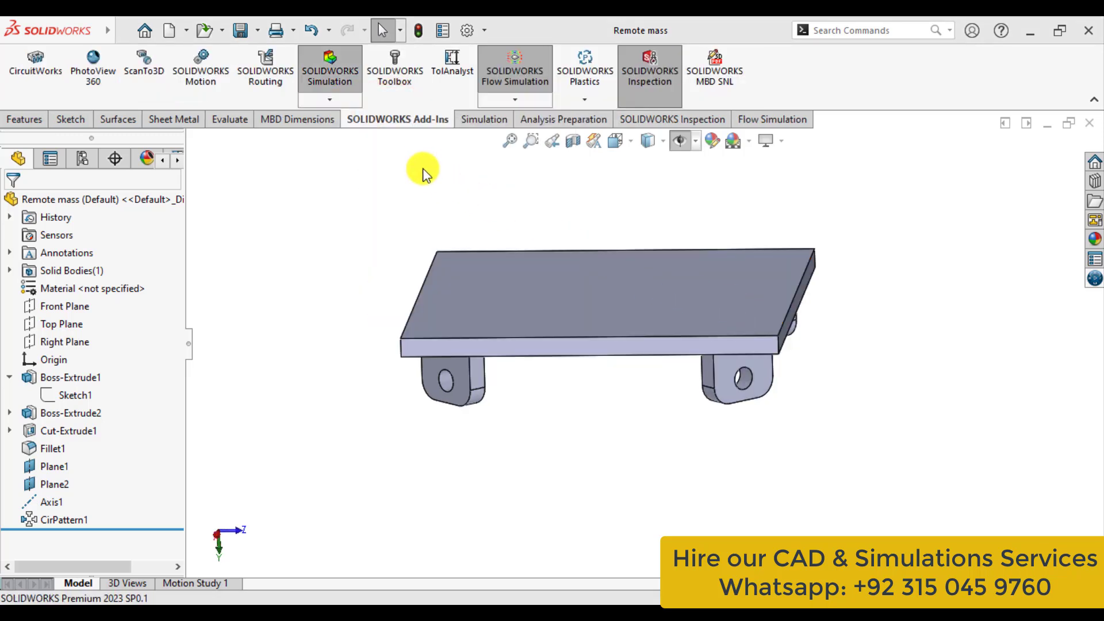
{"action": "left_click", "coordinate": [483, 119]}
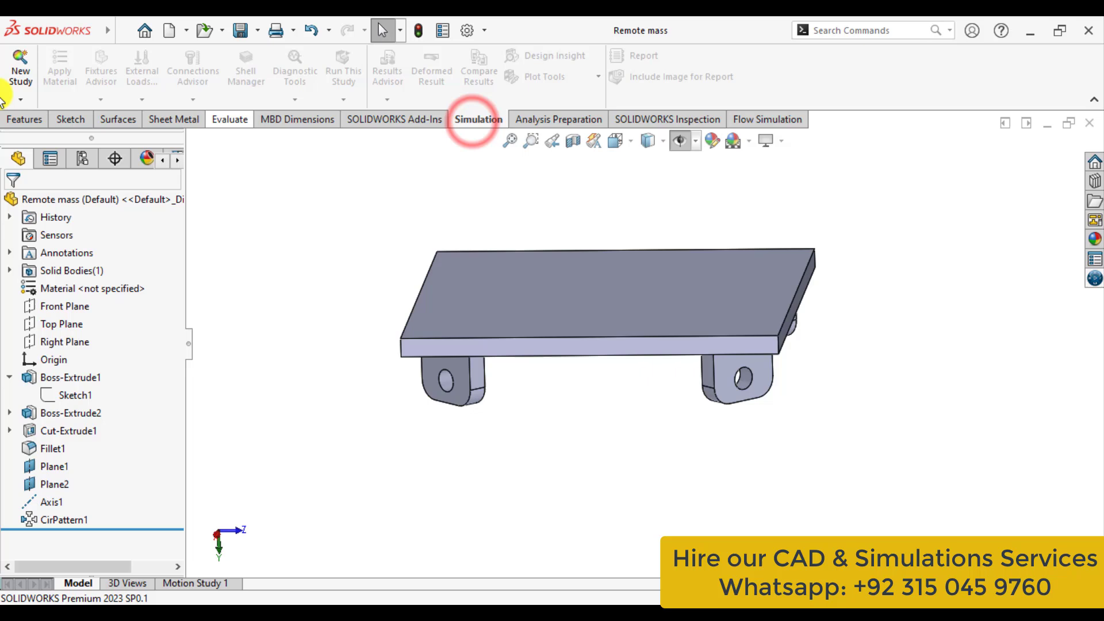
{"action": "left_click", "coordinate": [21, 67]}
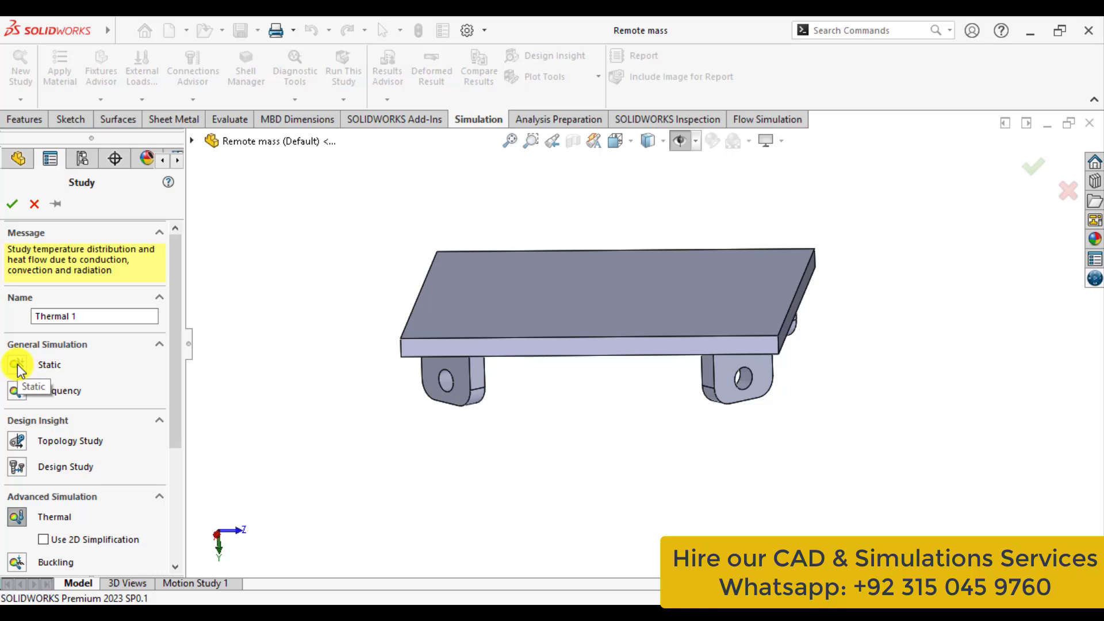
{"action": "left_click", "coordinate": [49, 365]}
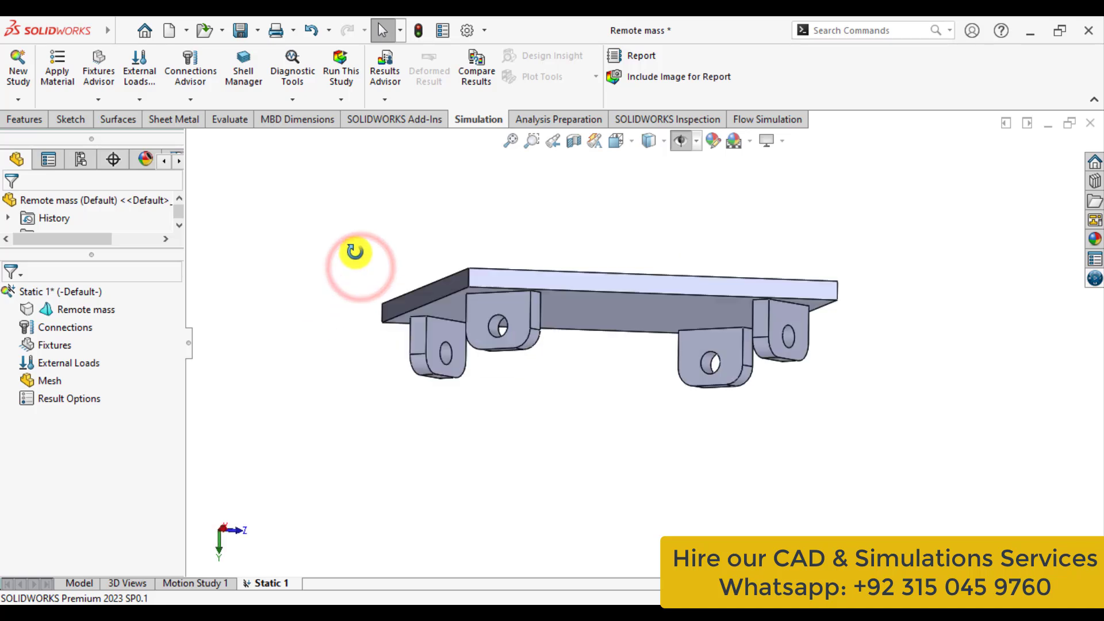
Apply the favorite material 1060 Alloy to the Remote mass part body
{"action": "right_click", "coordinate": [87, 309]}
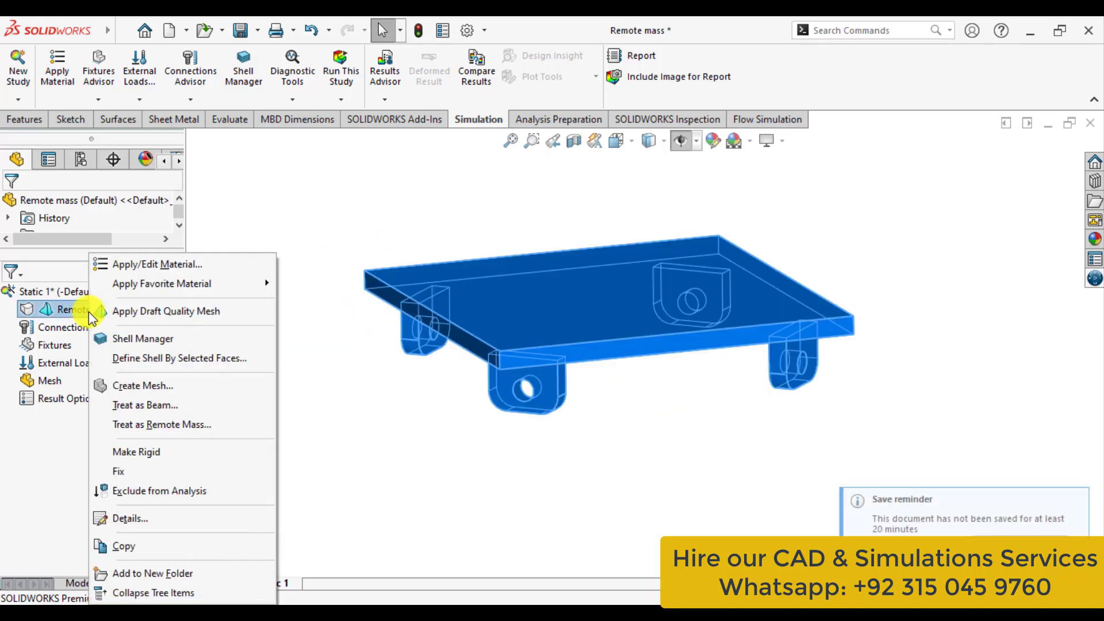
{"action": "mouse_move", "coordinate": [160, 283]}
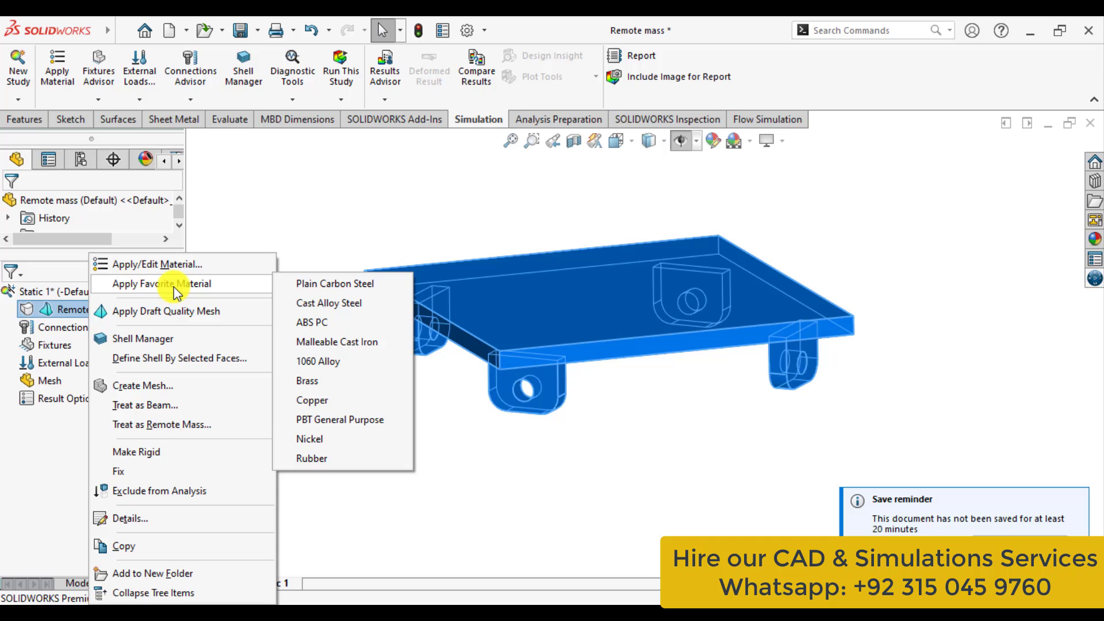
{"action": "left_click", "coordinate": [318, 361]}
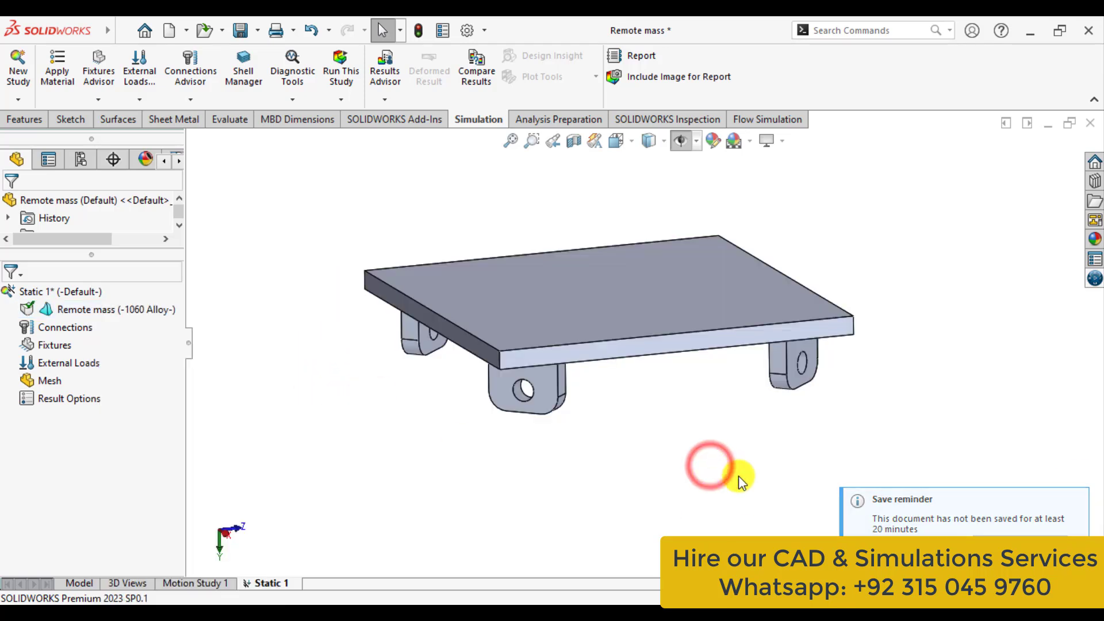
{"action": "left_click", "coordinate": [69, 363]}
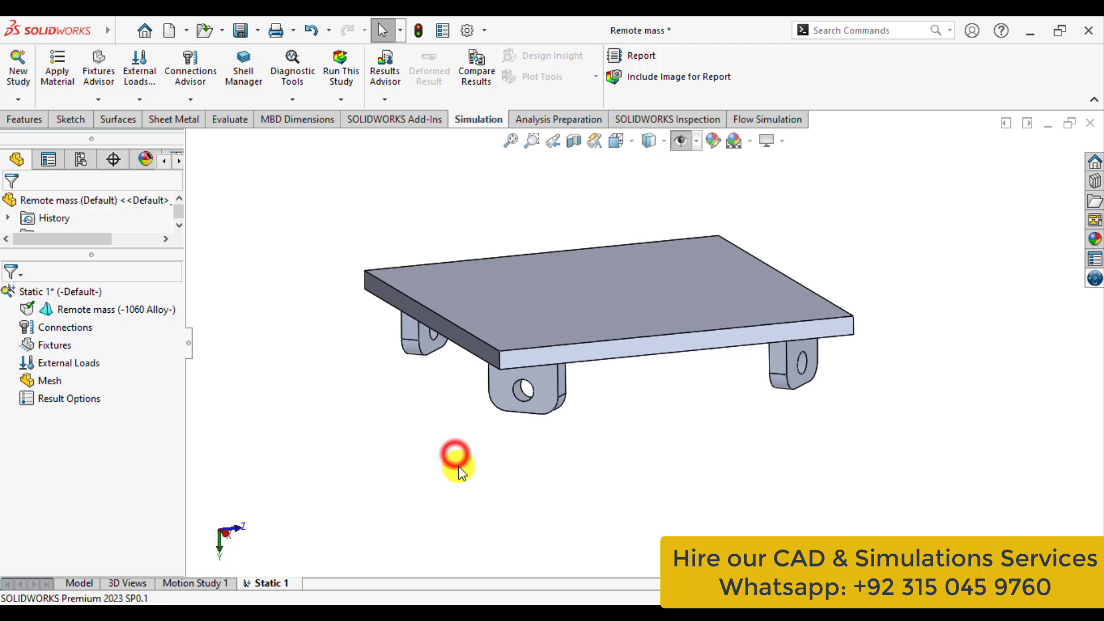
{"action": "left_click_drag", "start_coordinate": [456, 461], "coordinate": [447, 426]}
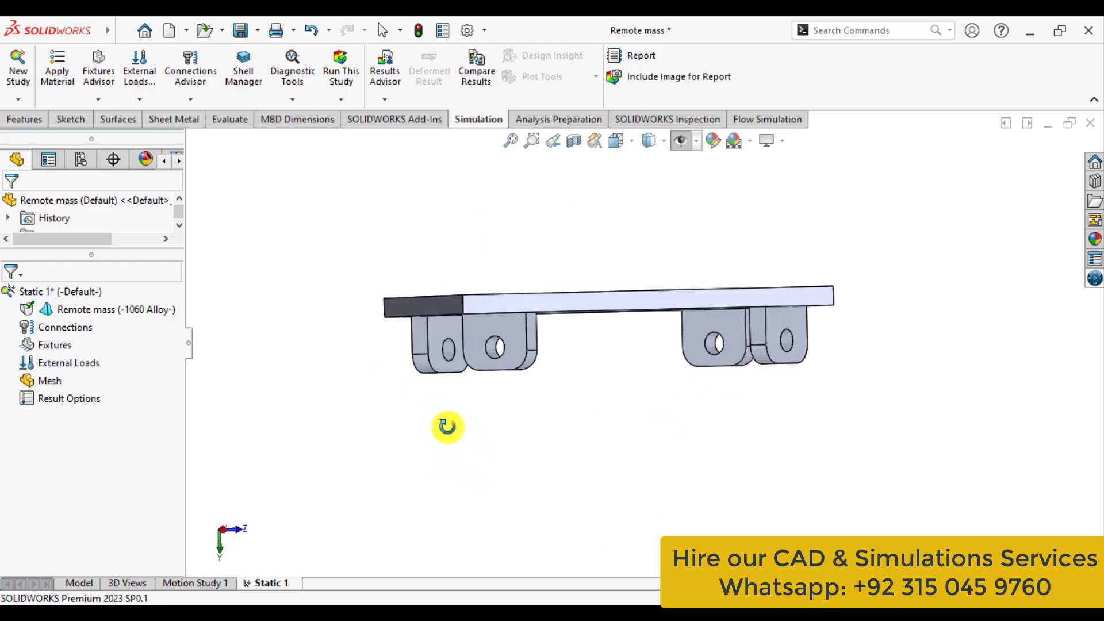
{"action": "mouse_move", "coordinate": [500, 350]}
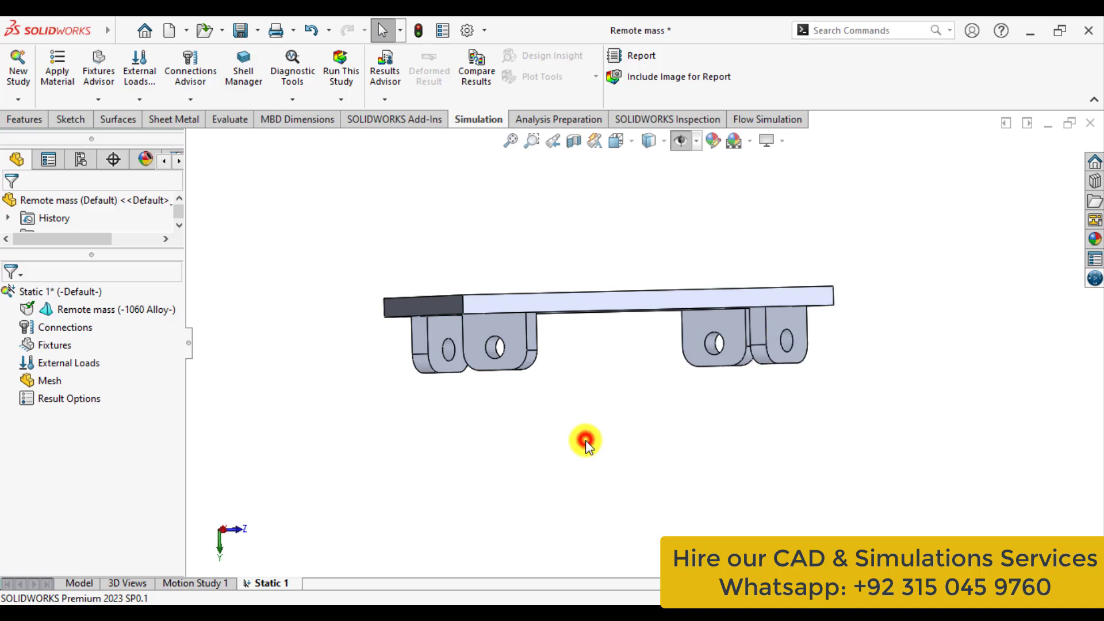
Add a Fixed Geometry fixture, Fixed-1, on the selected face and toggle plane/axis visibility
{"action": "right_click", "coordinate": [52, 345]}
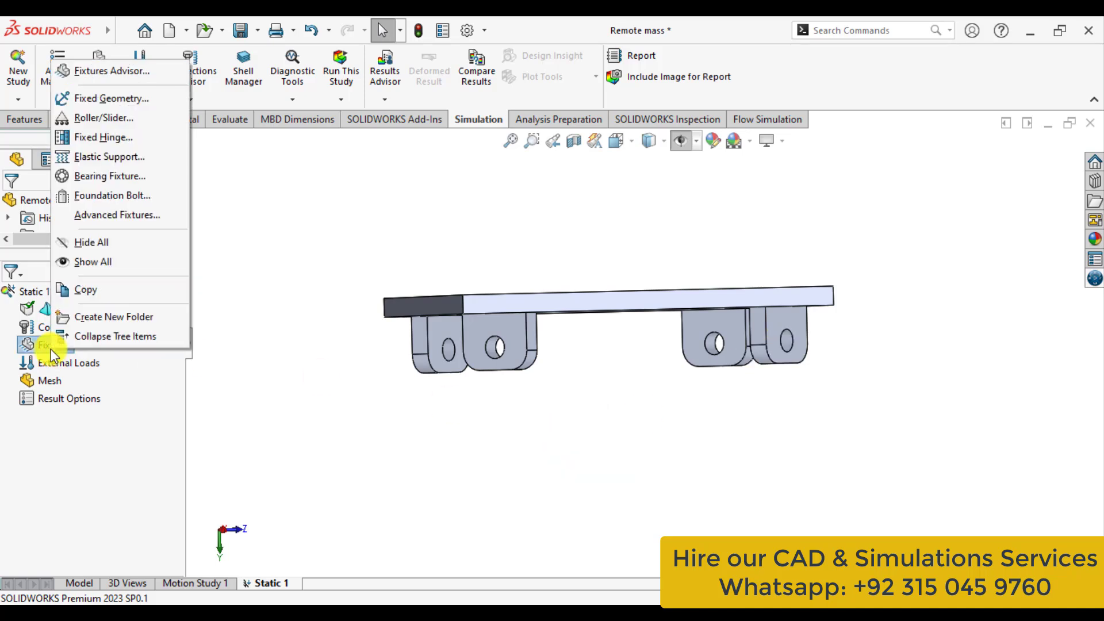
{"action": "mouse_move", "coordinate": [95, 98]}
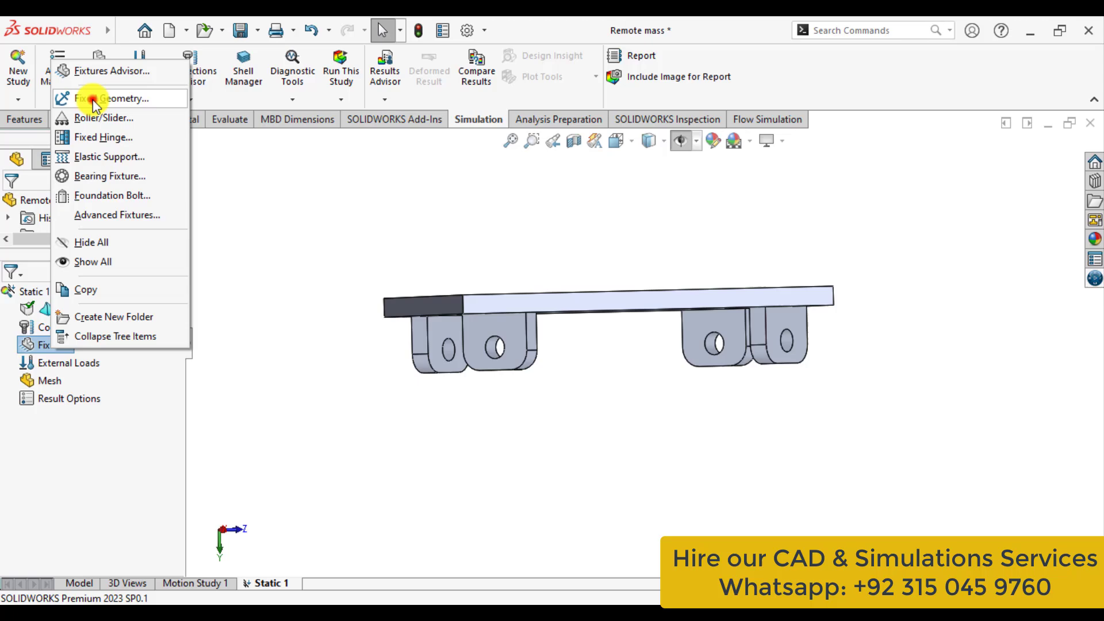
{"action": "left_click", "coordinate": [109, 98]}
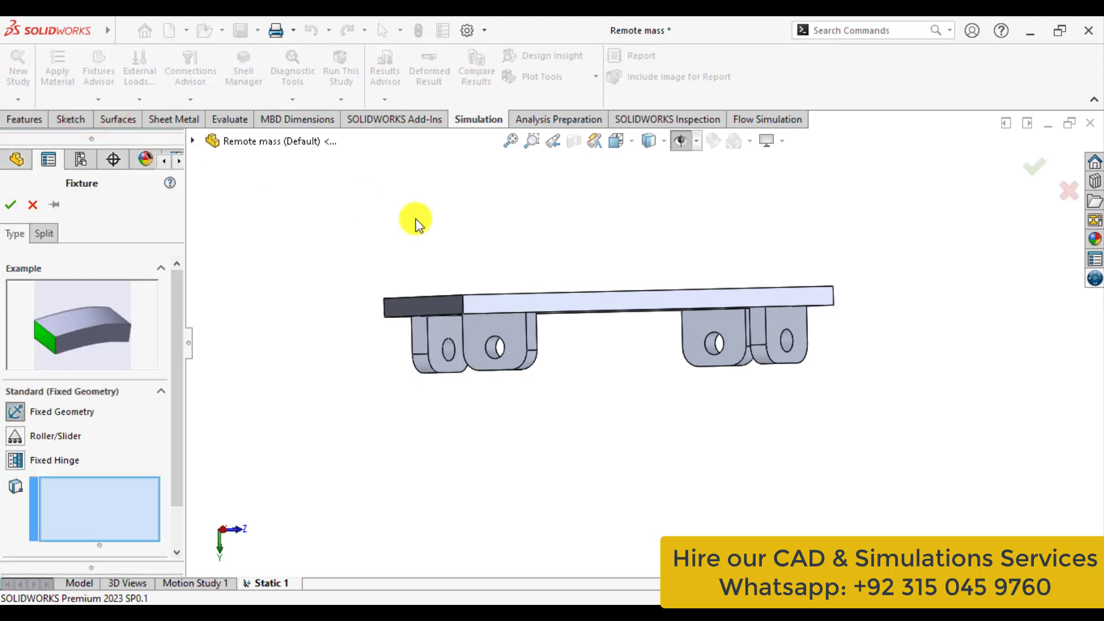
{"action": "left_click", "coordinate": [574, 327]}
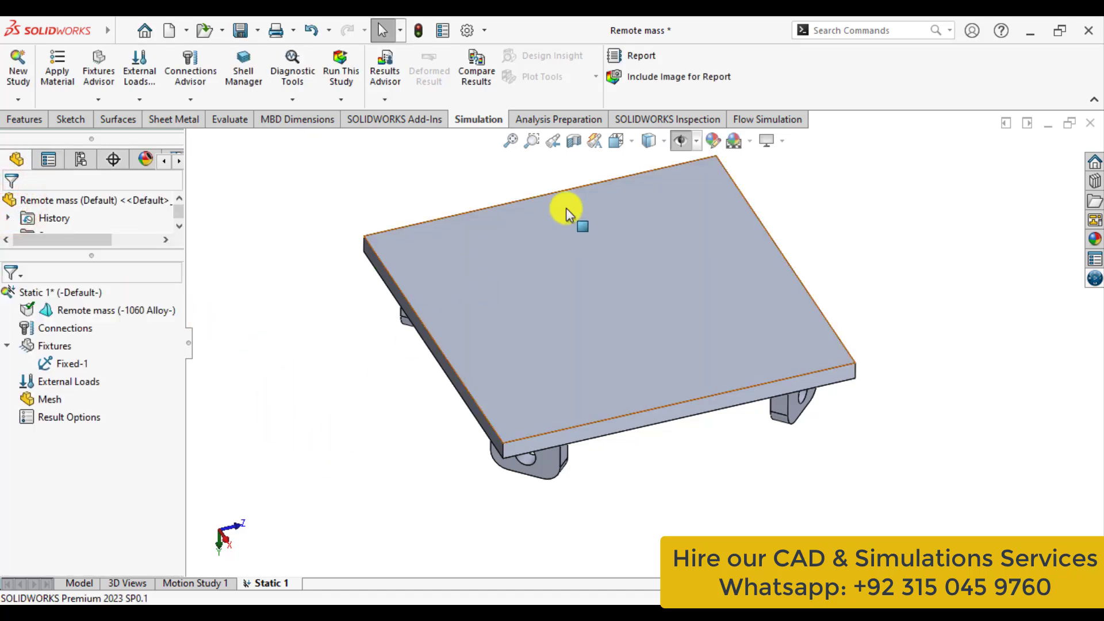
{"action": "left_click", "coordinate": [681, 141]}
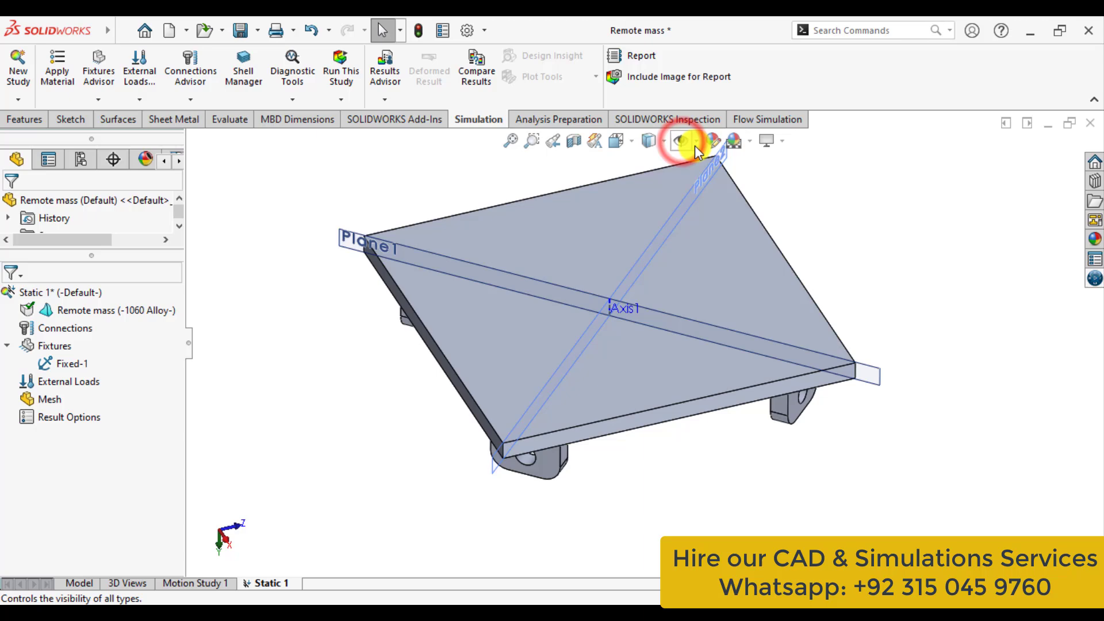
{"action": "left_click", "coordinate": [697, 140]}
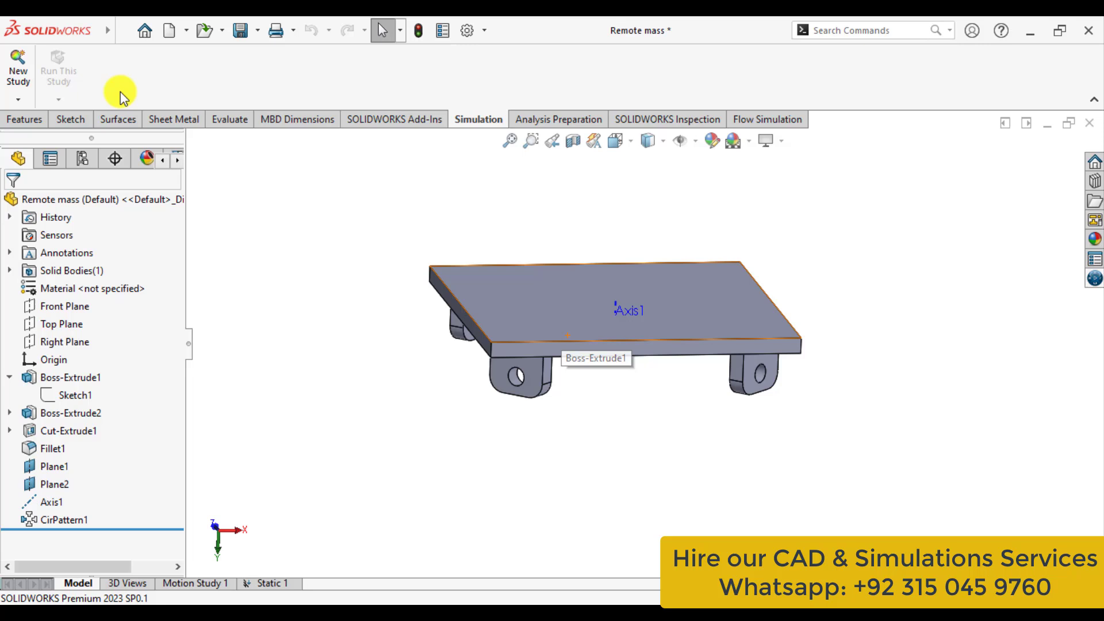
{"action": "left_click", "coordinate": [24, 119]}
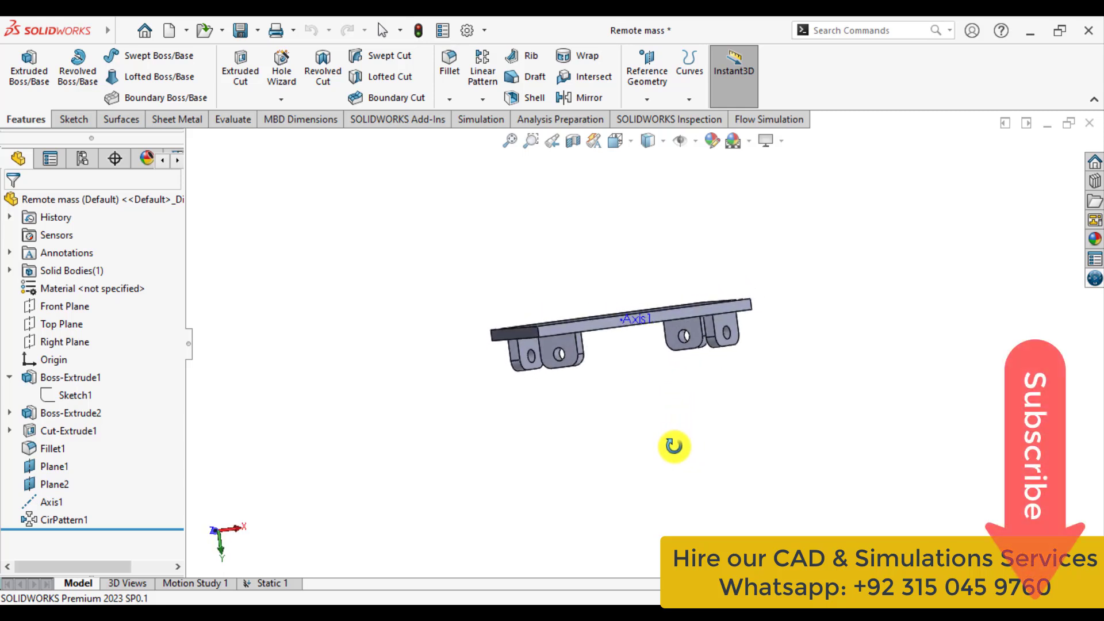
{"action": "left_click", "coordinate": [62, 323]}
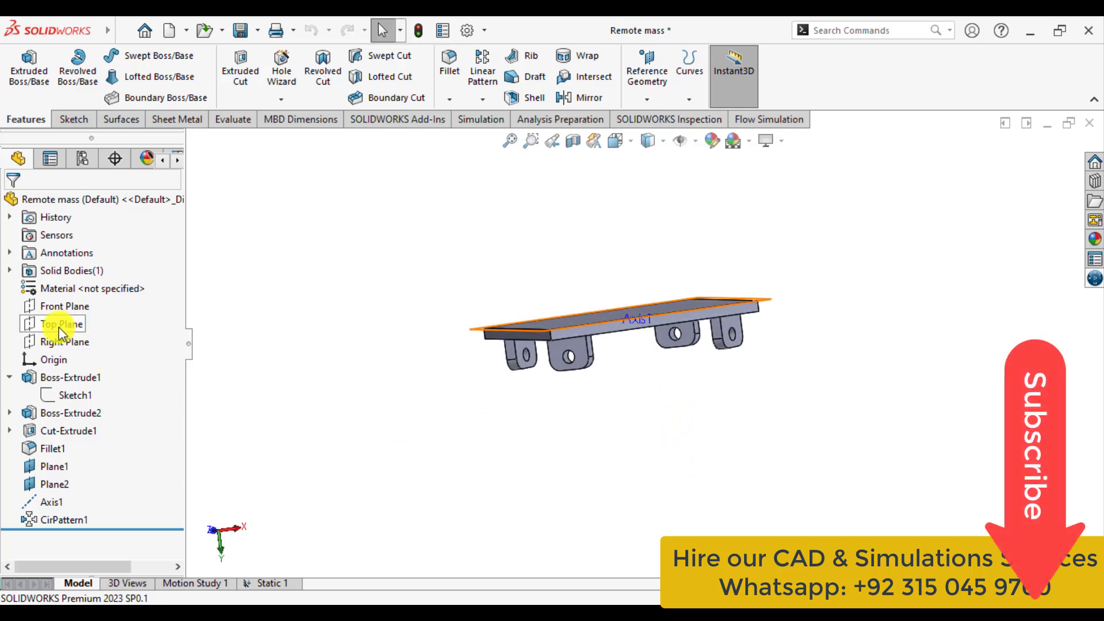
{"action": "left_click", "coordinate": [59, 324]}
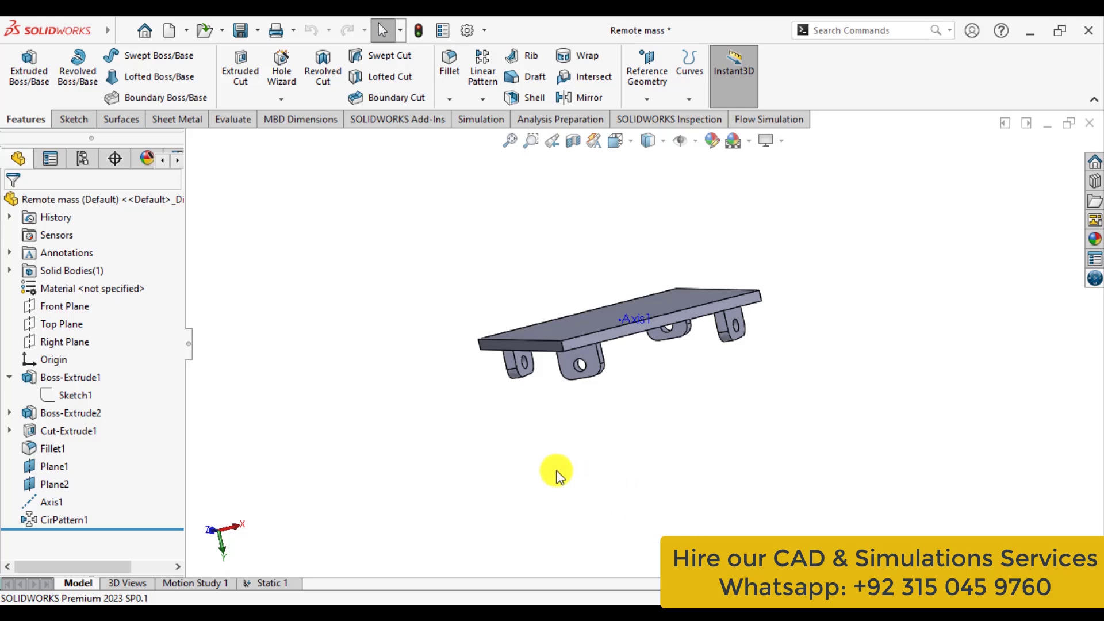
{"action": "left_click", "coordinate": [62, 305]}
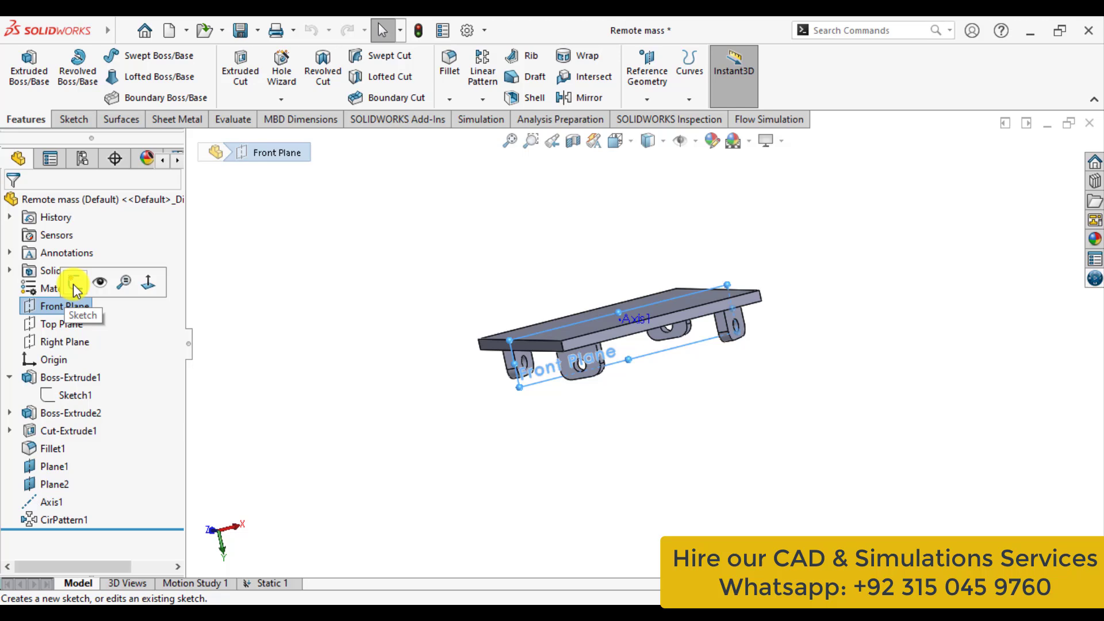
Sketch a point on the Front Plane at X=0, Y=160 mm and exit Sketch4
{"action": "left_click", "coordinate": [76, 288]}
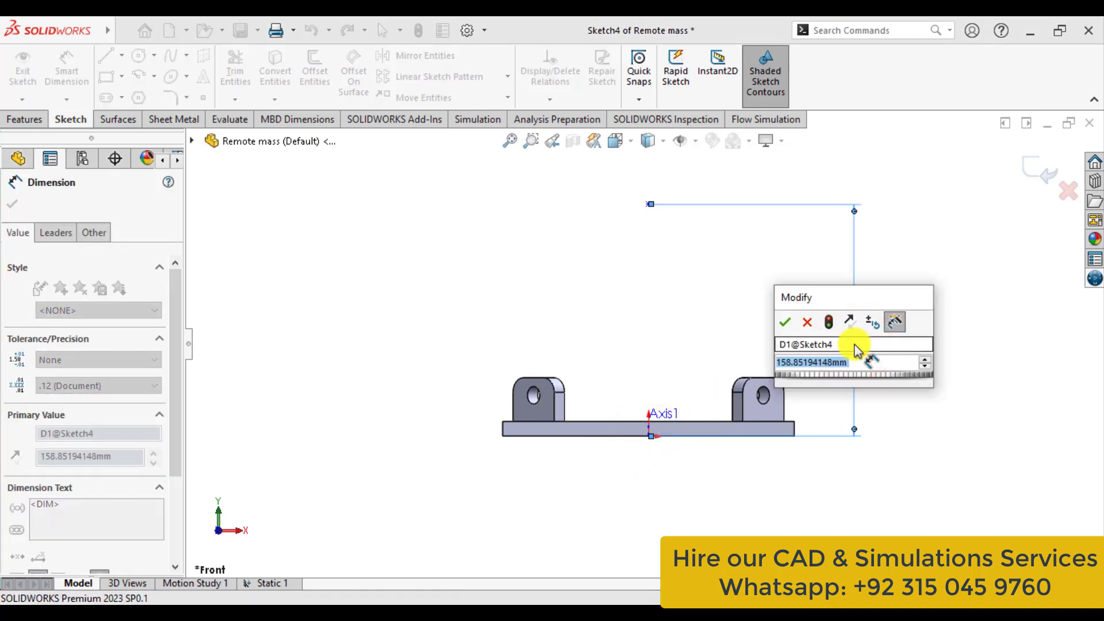
{"action": "left_click", "coordinate": [785, 322]}
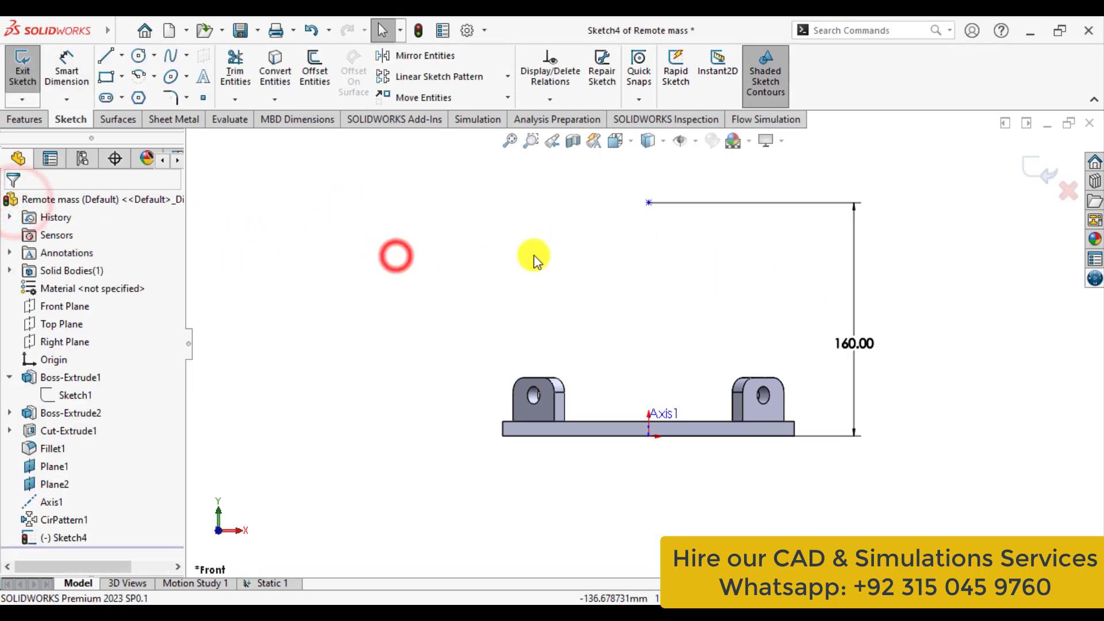
{"action": "left_click", "coordinate": [649, 203]}
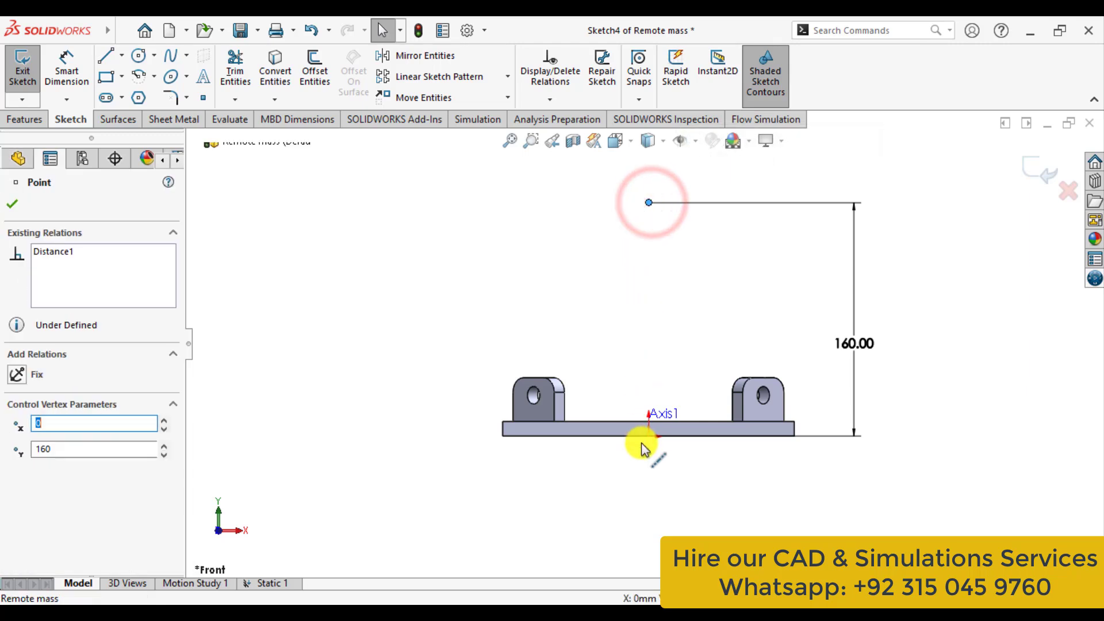
{"action": "left_click", "coordinate": [648, 436]}
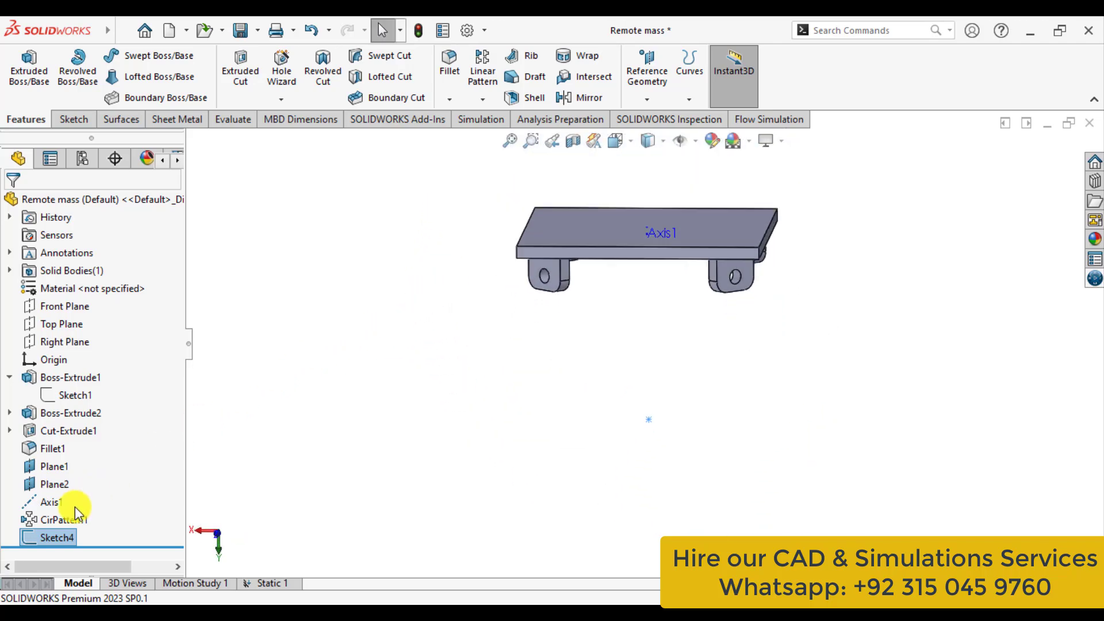
{"action": "mouse_move", "coordinate": [539, 178]}
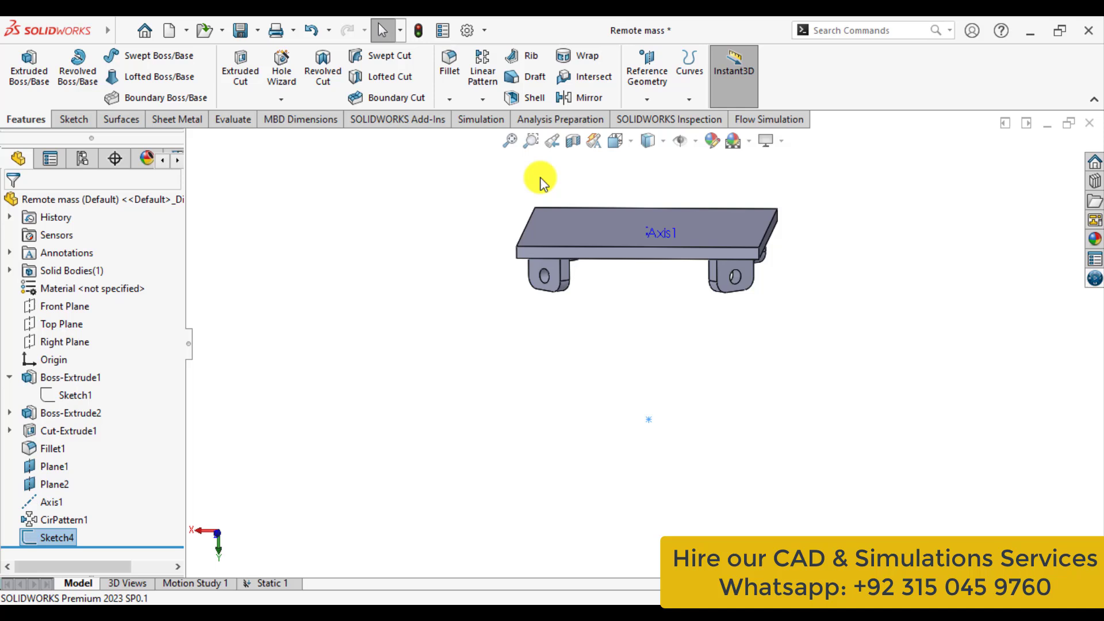
Create Coordinate System1 with origin at Point1@Sketch4 and axes along two plate edges
{"action": "left_click", "coordinate": [646, 70]}
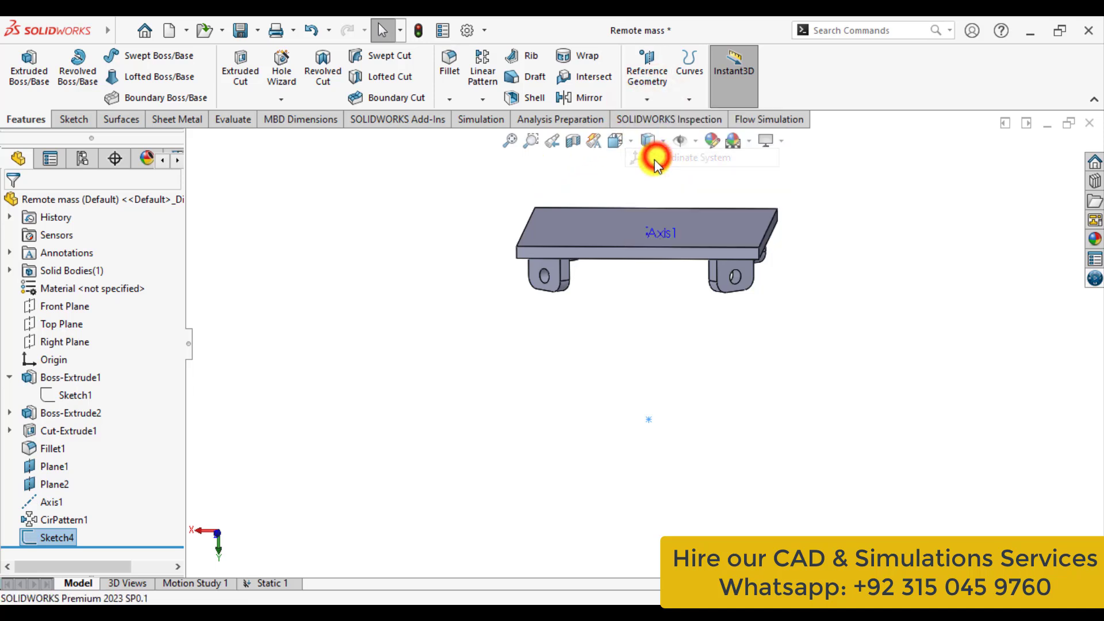
{"action": "left_click", "coordinate": [655, 163]}
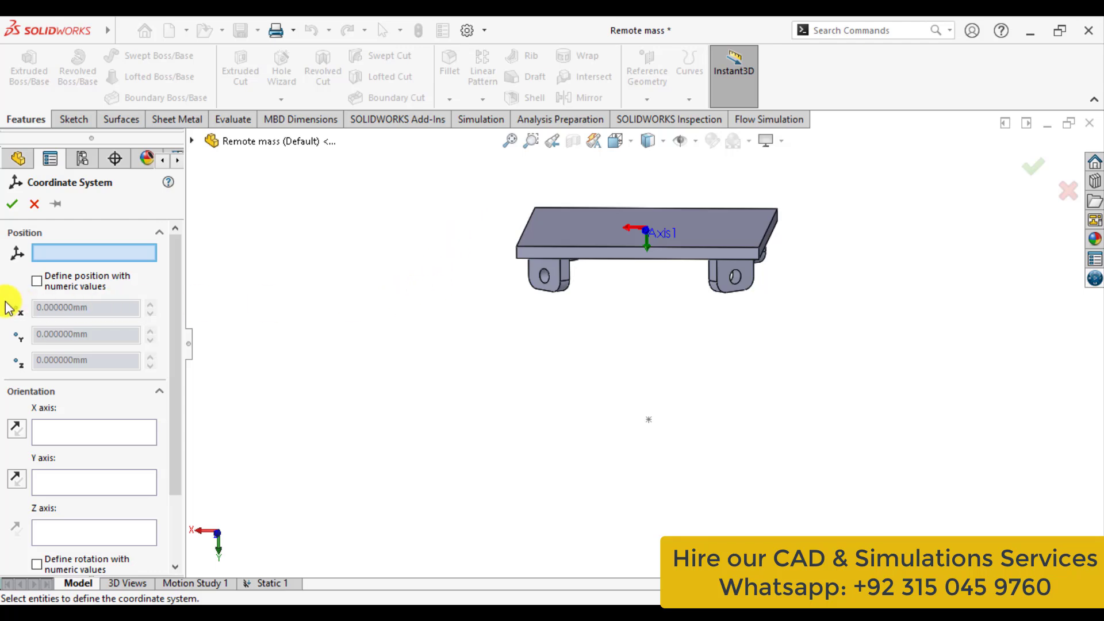
{"action": "left_click", "coordinate": [92, 252]}
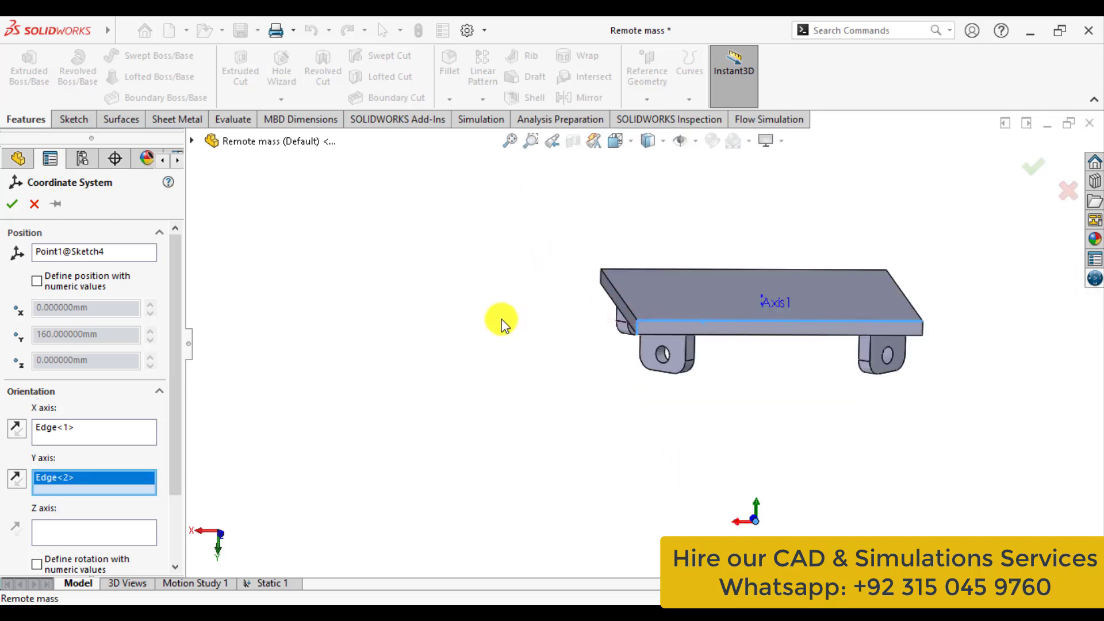
{"action": "left_click", "coordinate": [14, 204]}
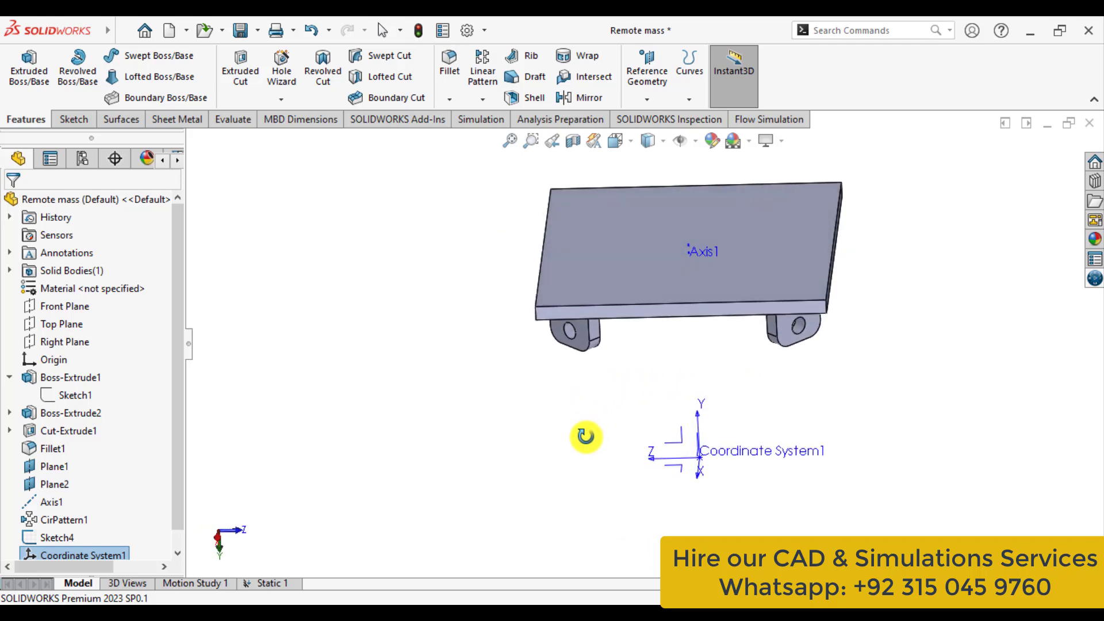
{"action": "left_click_drag", "start_coordinate": [585, 437], "coordinate": [595, 401]}
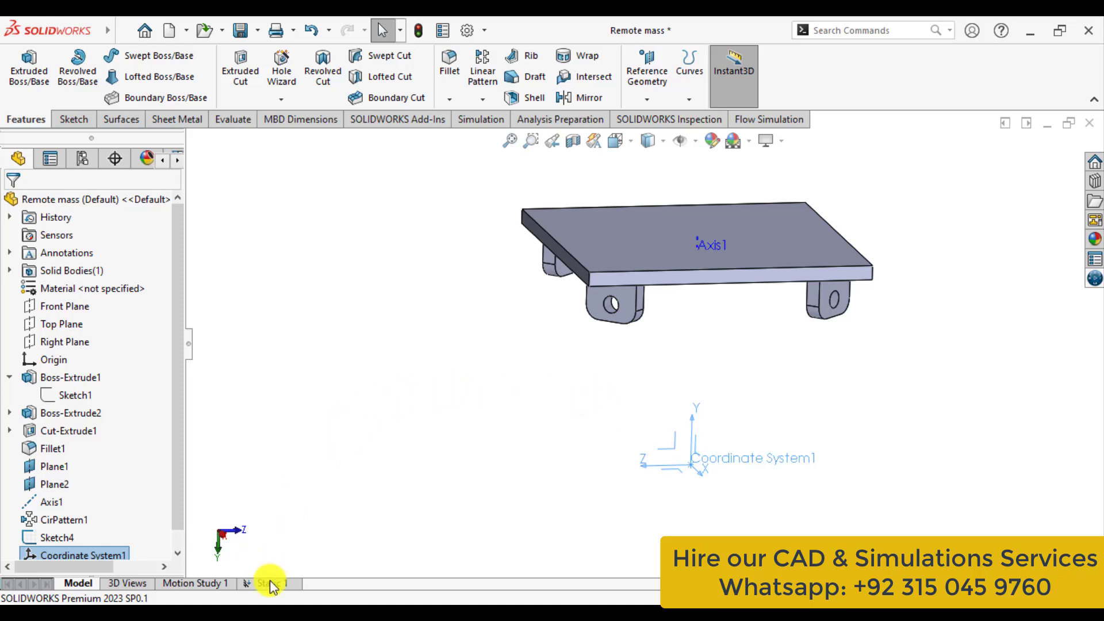
In the Static 1 study, start a Remote Load/Mass under External Loads
{"action": "left_click", "coordinate": [273, 583]}
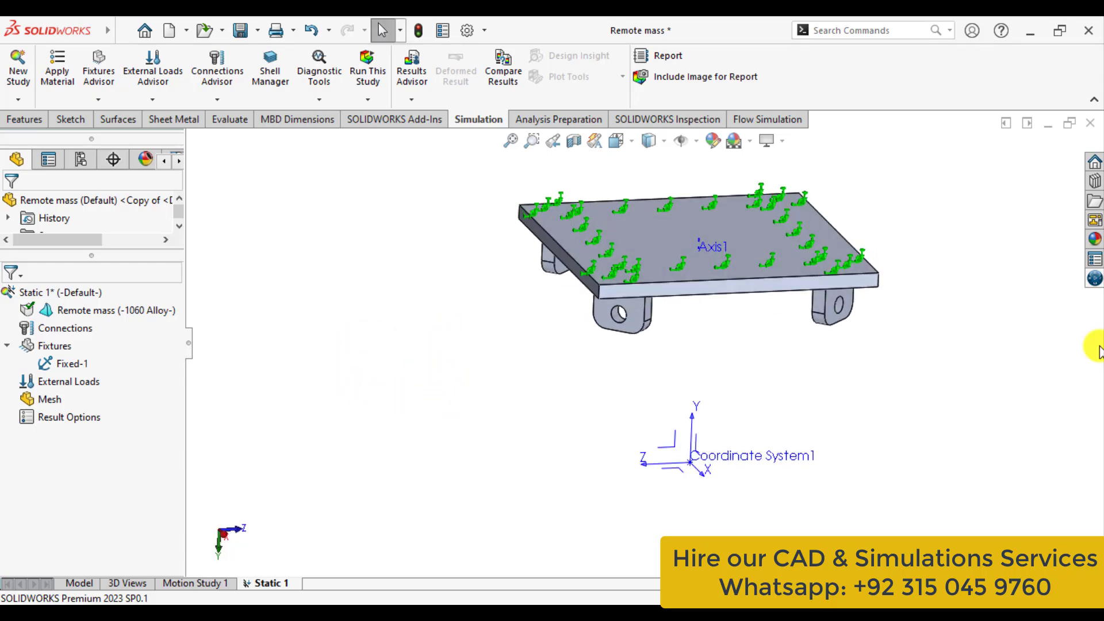
{"action": "left_click", "coordinate": [68, 381]}
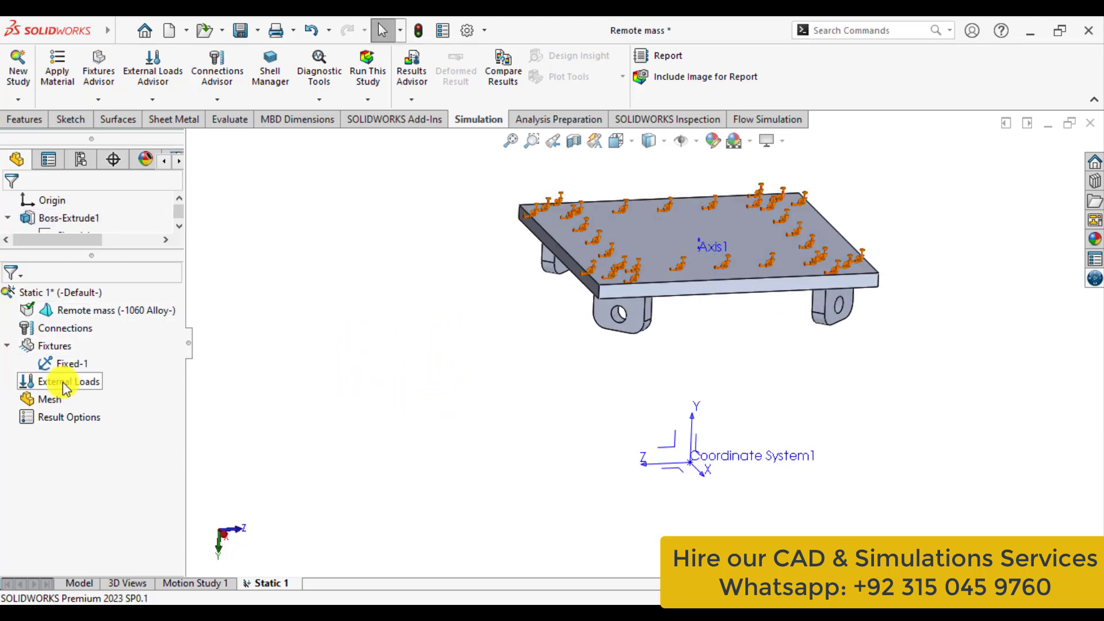
{"action": "right_click", "coordinate": [67, 381]}
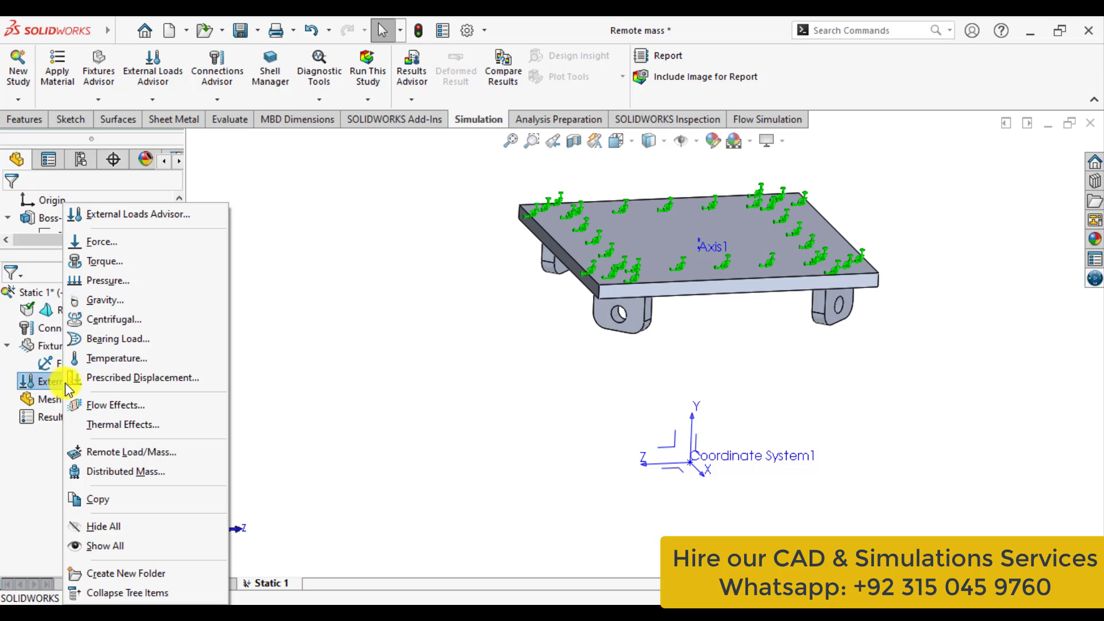
{"action": "mouse_move", "coordinate": [102, 358]}
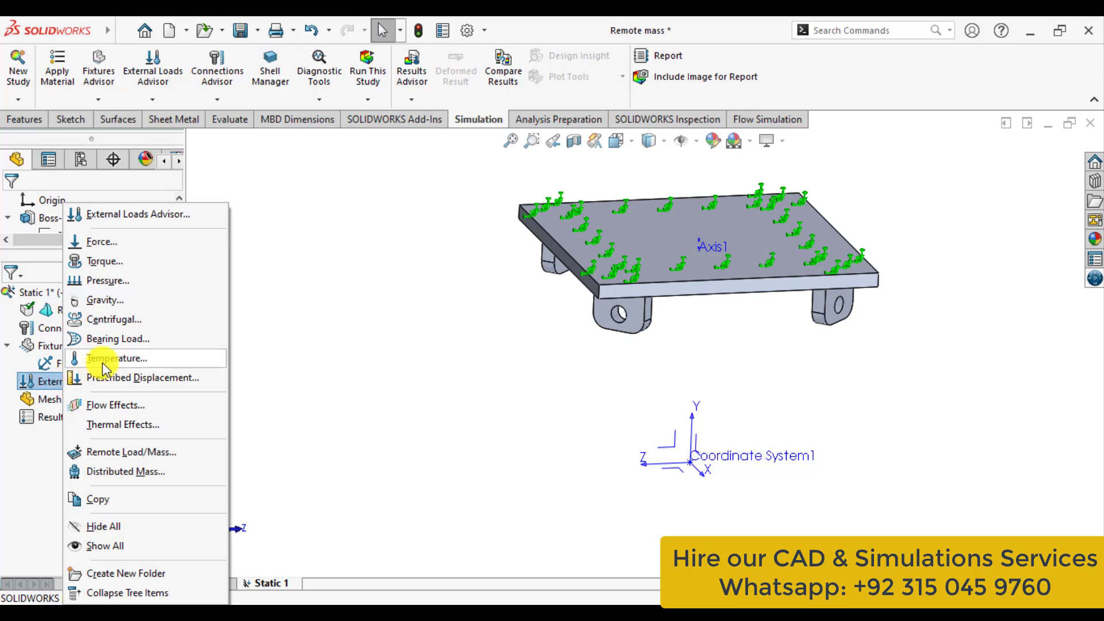
{"action": "left_click", "coordinate": [109, 454]}
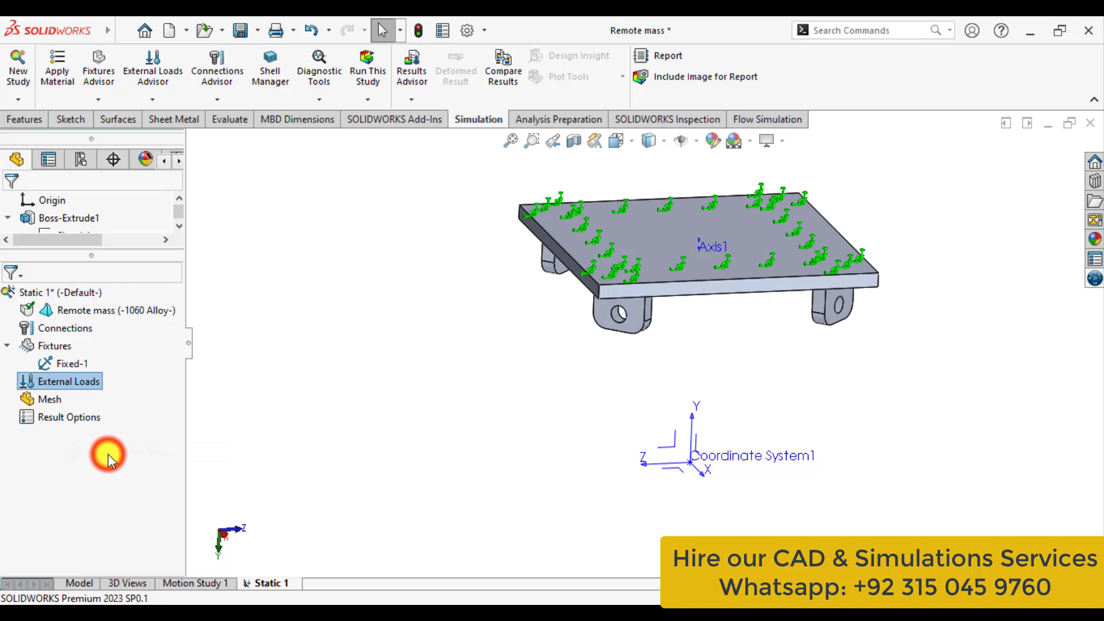
Select the four lug hole faces as the remote load's connection region
{"action": "double_click", "coordinate": [113, 310]}
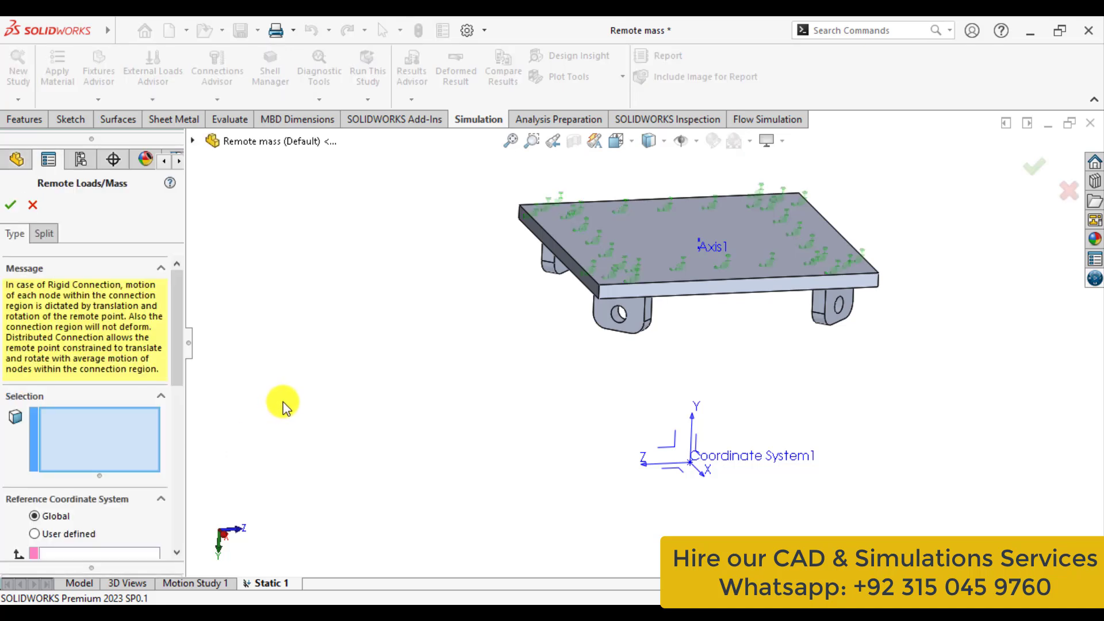
{"action": "mouse_move", "coordinate": [81, 436]}
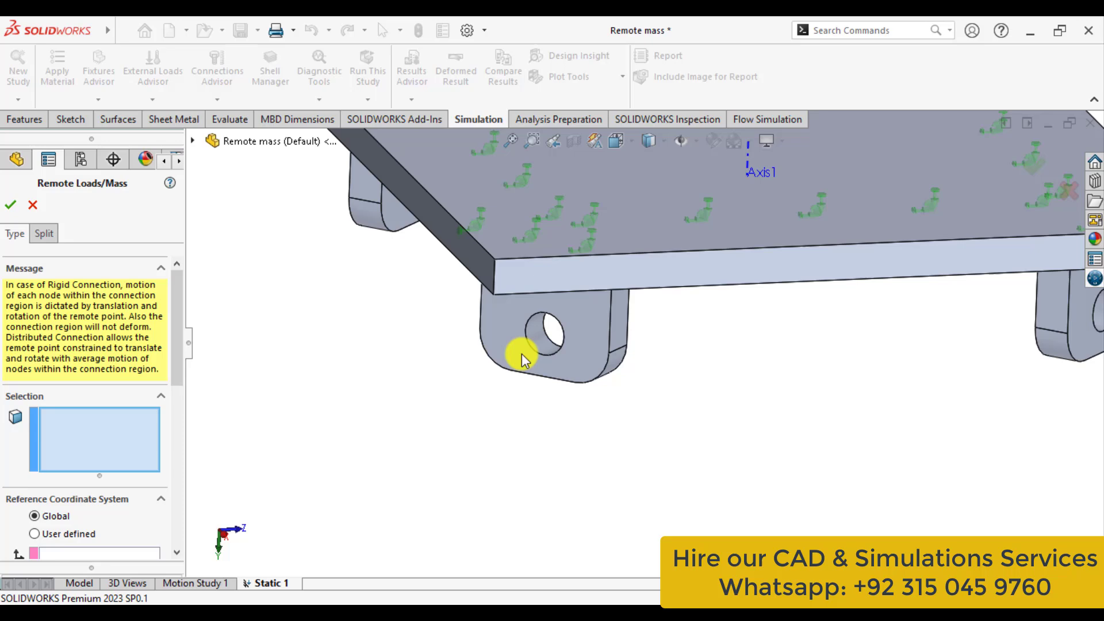
{"action": "left_click", "coordinate": [549, 345]}
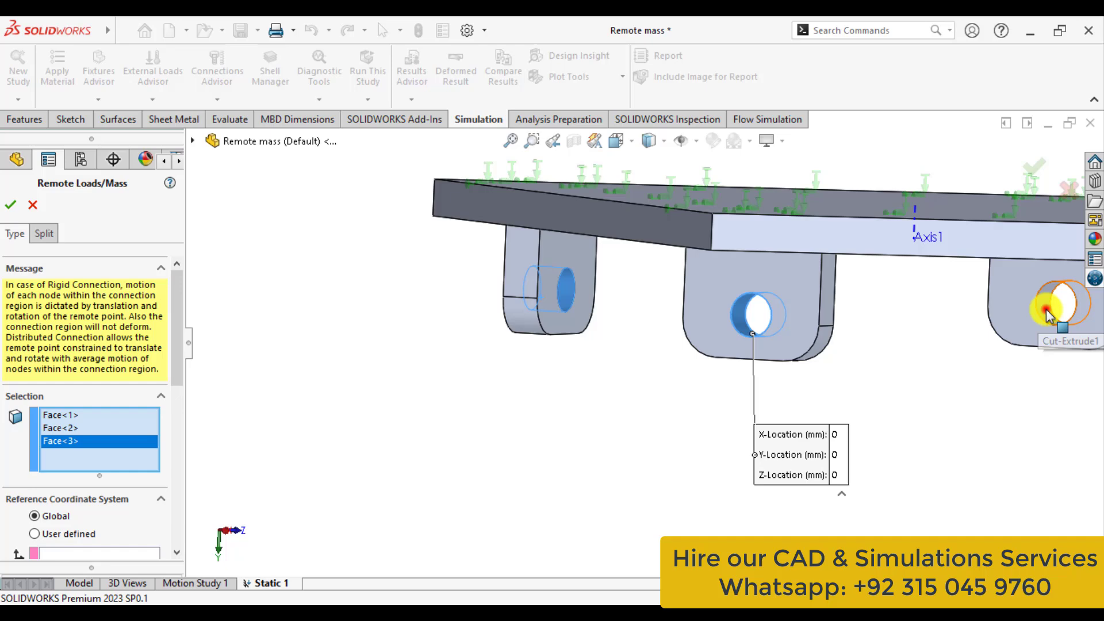
{"action": "left_click", "coordinate": [1064, 303]}
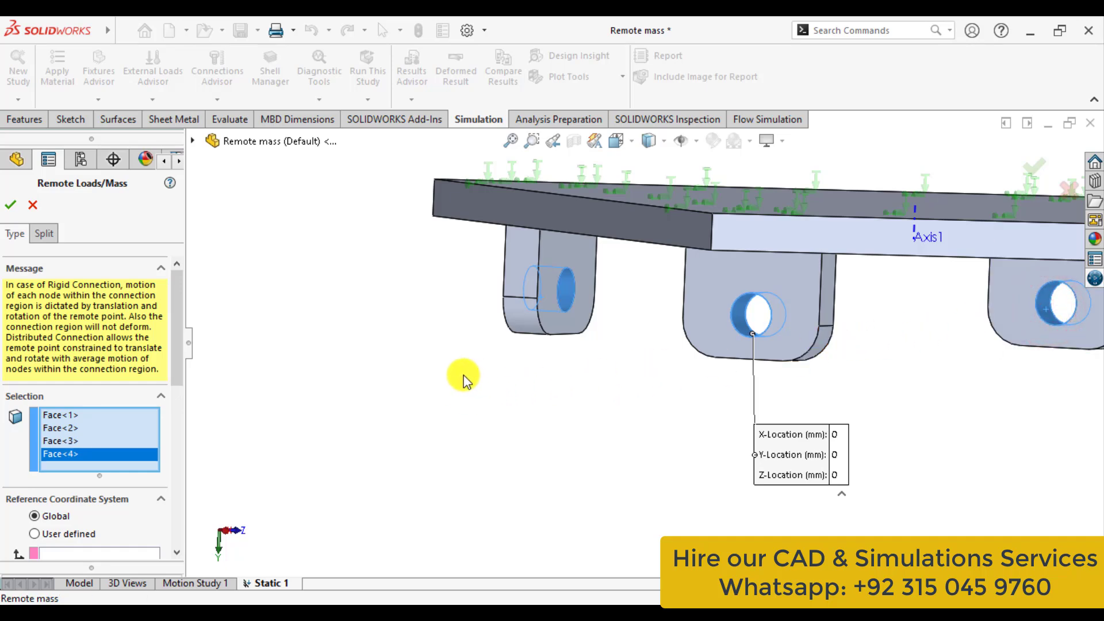
{"action": "left_click_drag", "start_coordinate": [464, 380], "coordinate": [449, 323]}
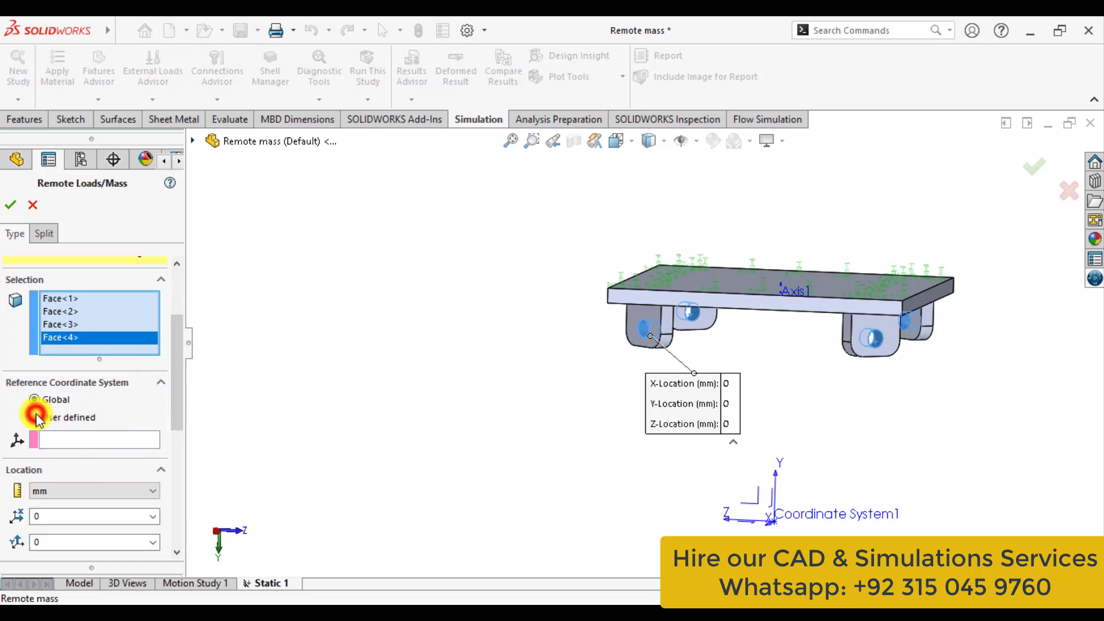
Set the remote load's reference coordinate system to user-defined Coordinate System1
{"action": "left_click", "coordinate": [34, 417]}
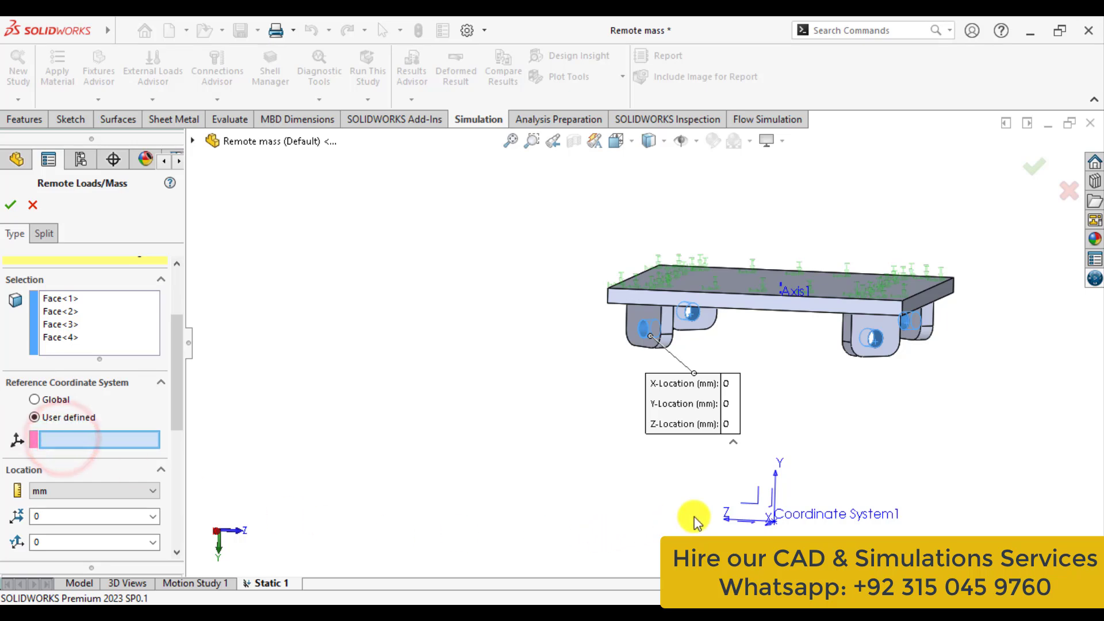
{"action": "left_click", "coordinate": [775, 504]}
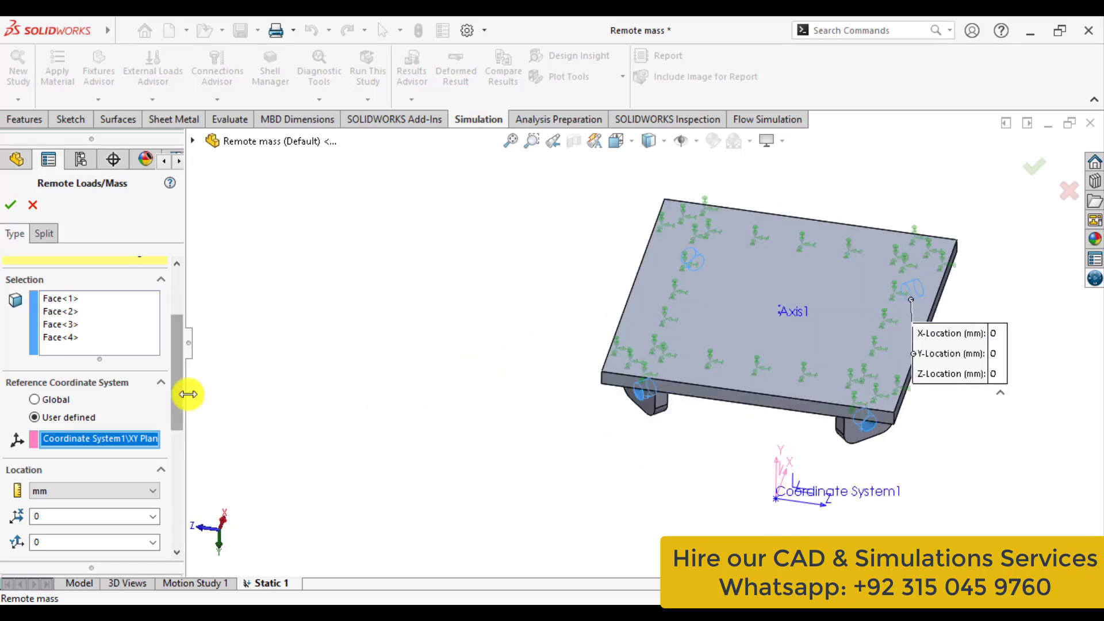
{"action": "scroll", "scroll_direction": "down", "scroll_amount": 3}
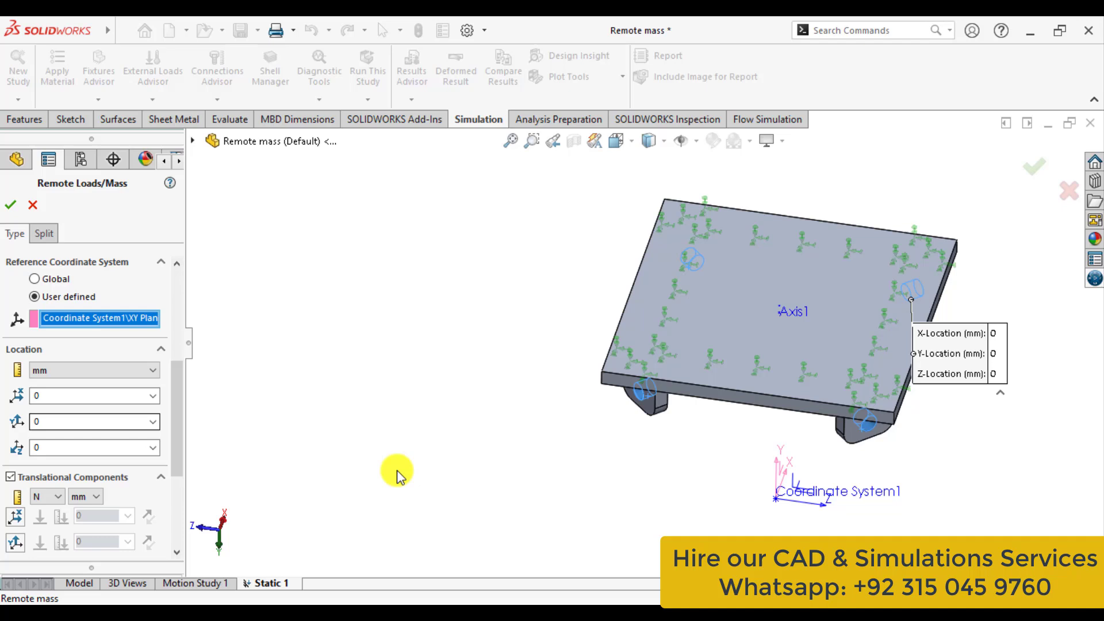
{"action": "mouse_move", "coordinate": [741, 520]}
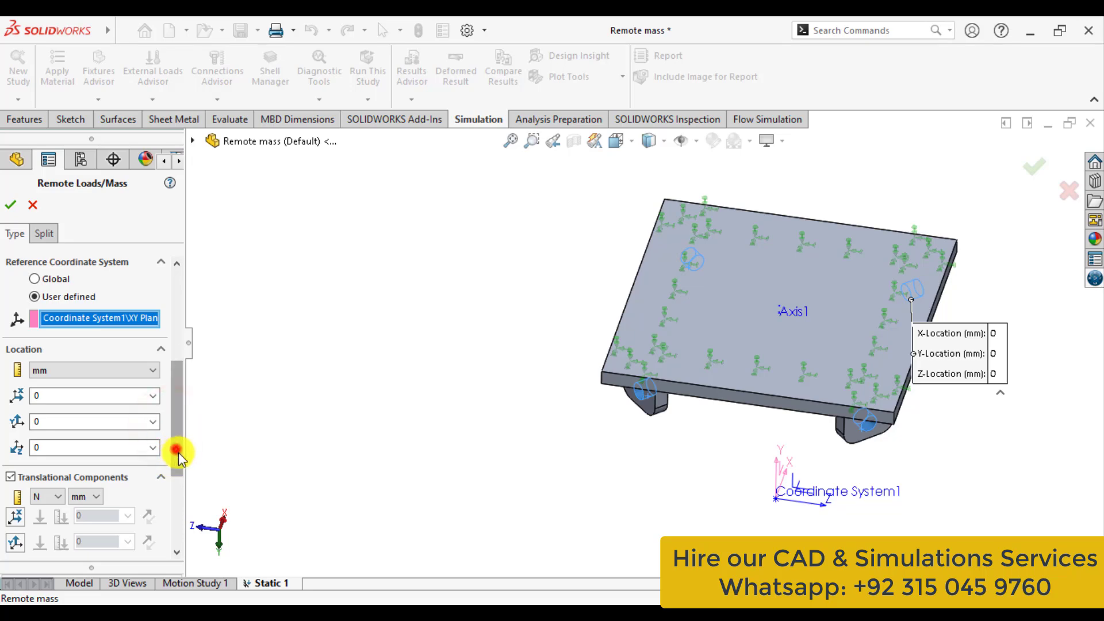
{"action": "scroll", "scroll_direction": "down", "scroll_amount": 3}
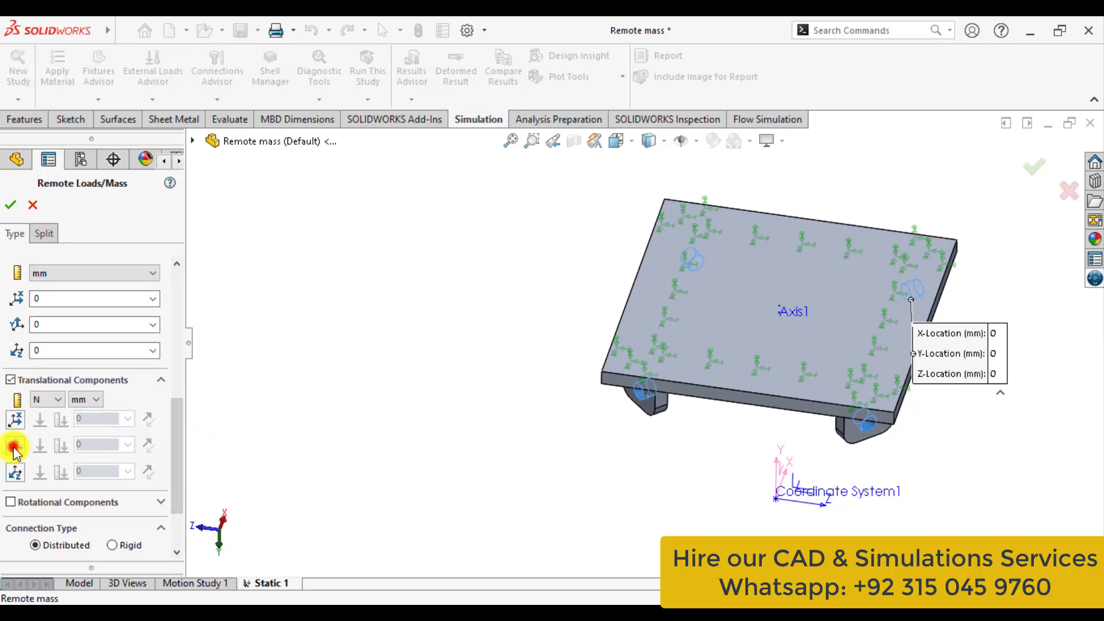
Enter a 10,000 N Y-direction force with distributed connection and confirm the remote load
{"action": "left_click", "coordinate": [14, 445]}
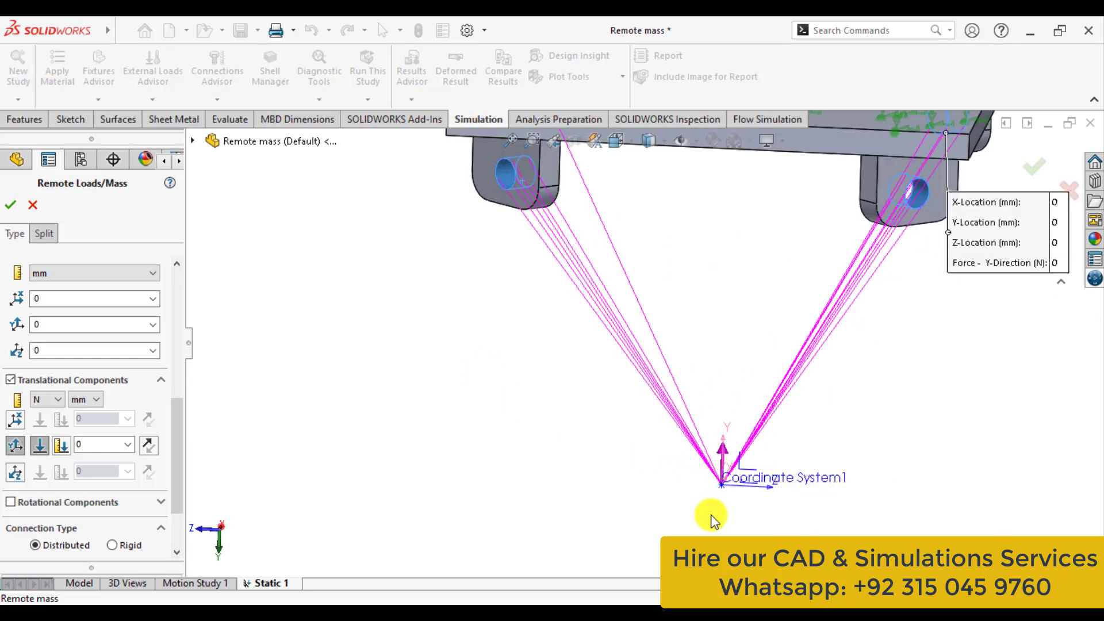
{"action": "mouse_move", "coordinate": [712, 313]}
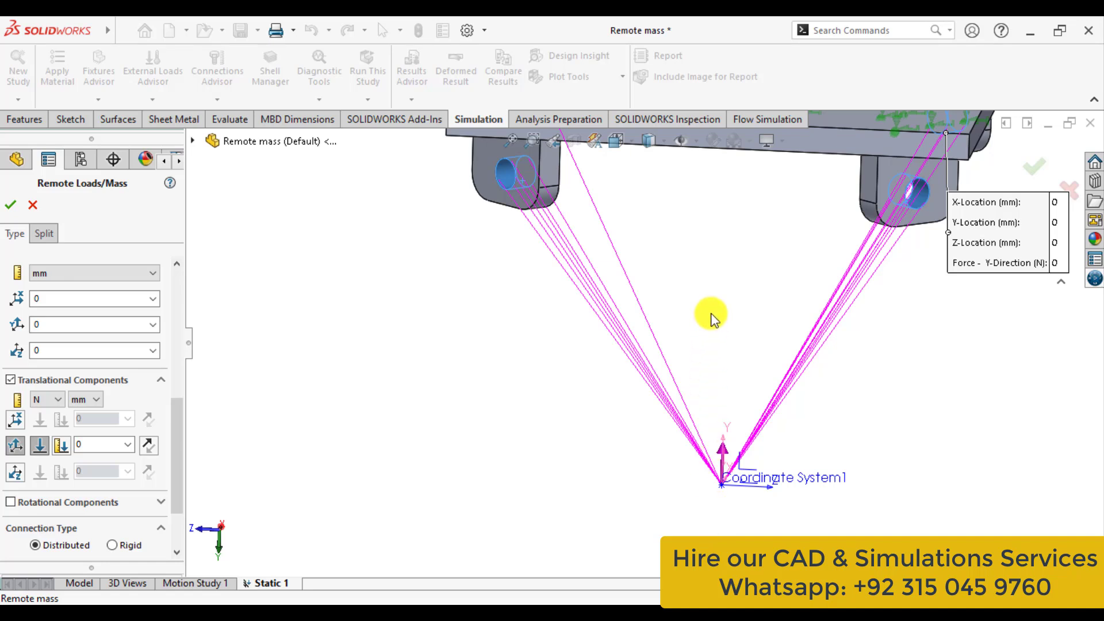
{"action": "left_click", "coordinate": [98, 445]}
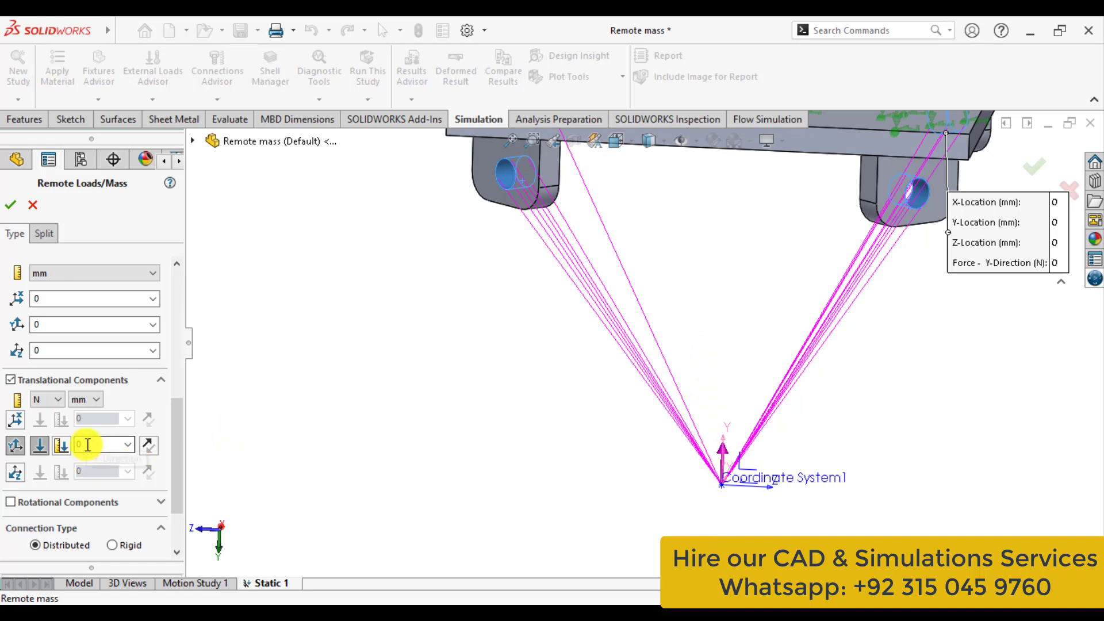
{"action": "left_click", "coordinate": [99, 444]}
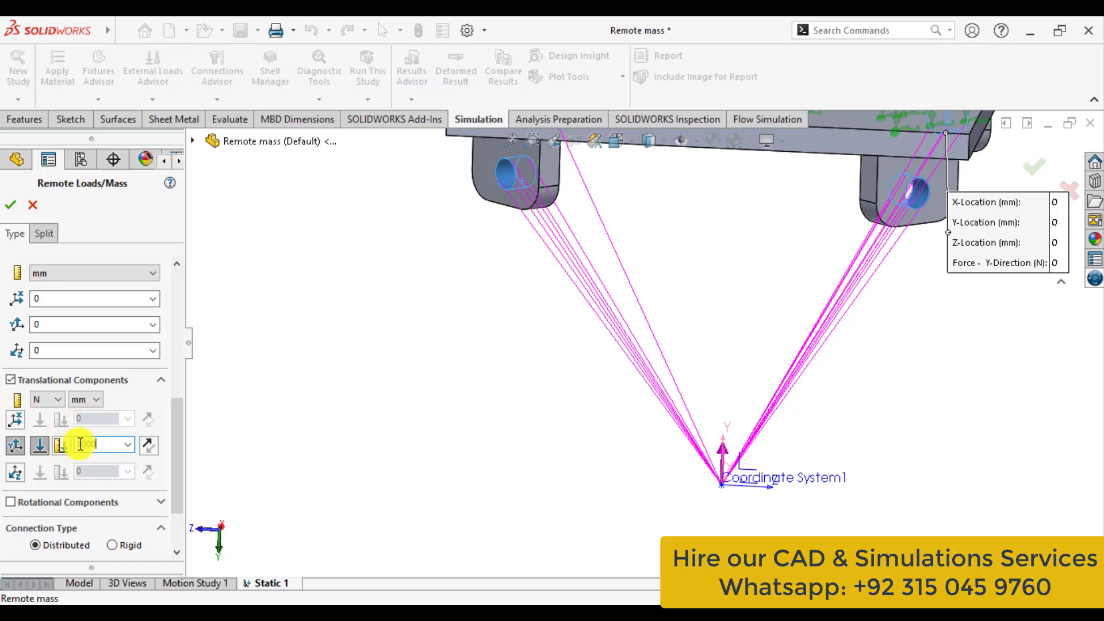
{"action": "type", "text": "1000"}
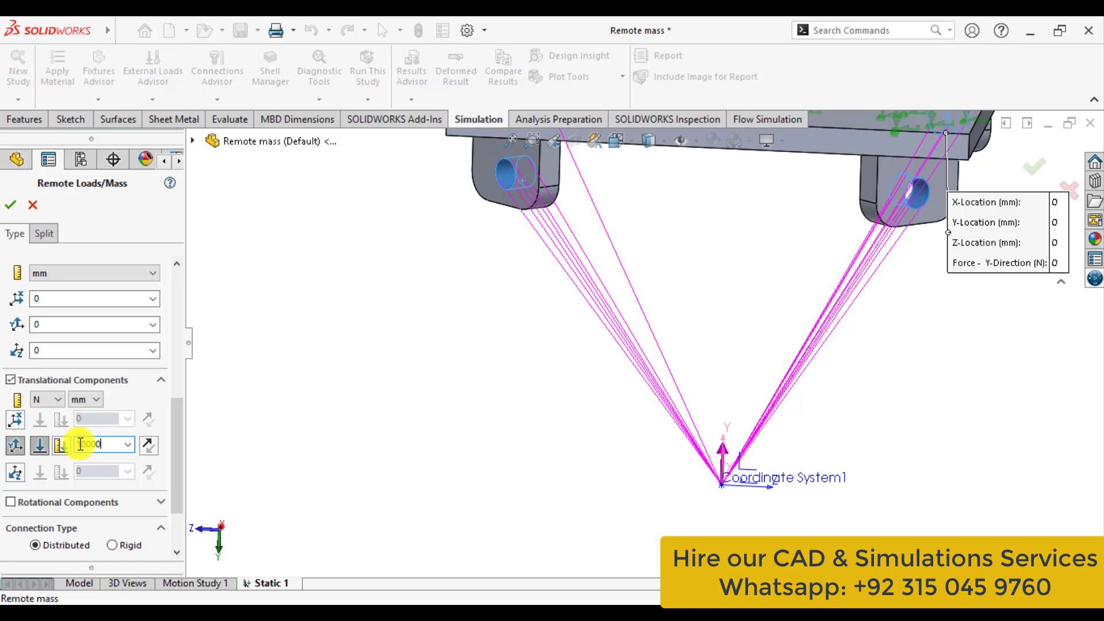
{"action": "left_click", "coordinate": [147, 446]}
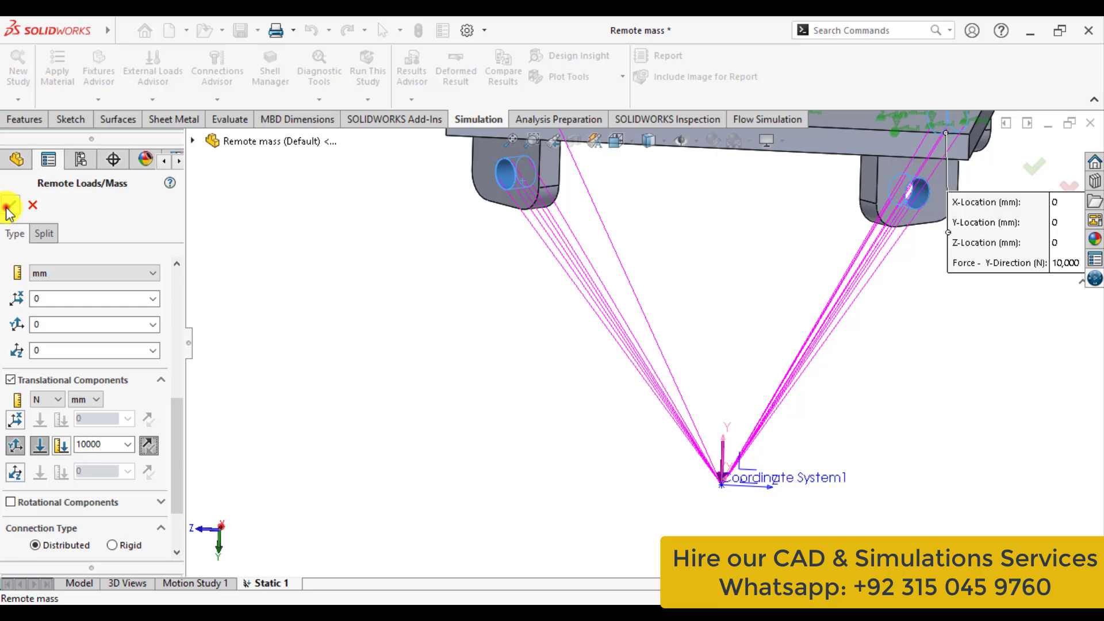
{"action": "left_click", "coordinate": [13, 207]}
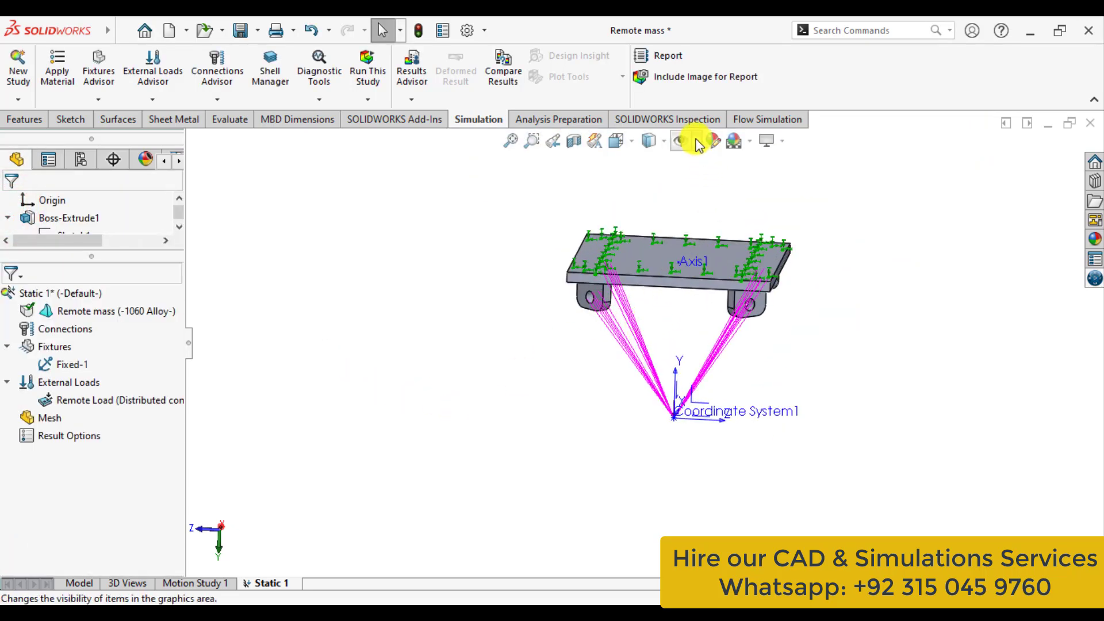
Turn off axis and coordinate system display, then clear the selection
{"action": "left_click", "coordinate": [684, 141]}
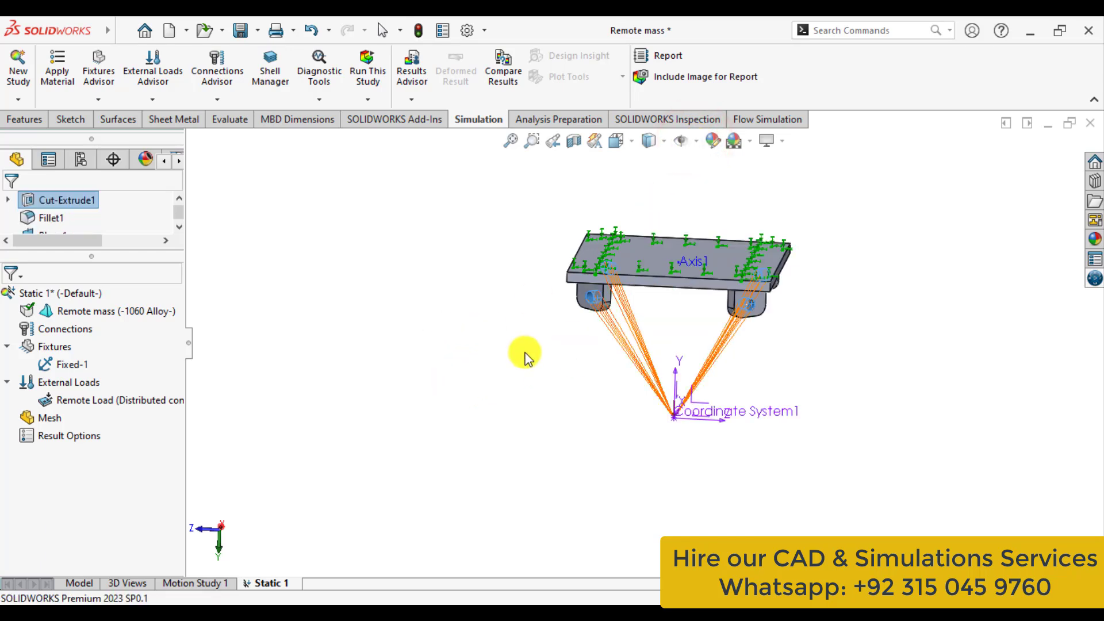
{"action": "left_click", "coordinate": [697, 141]}
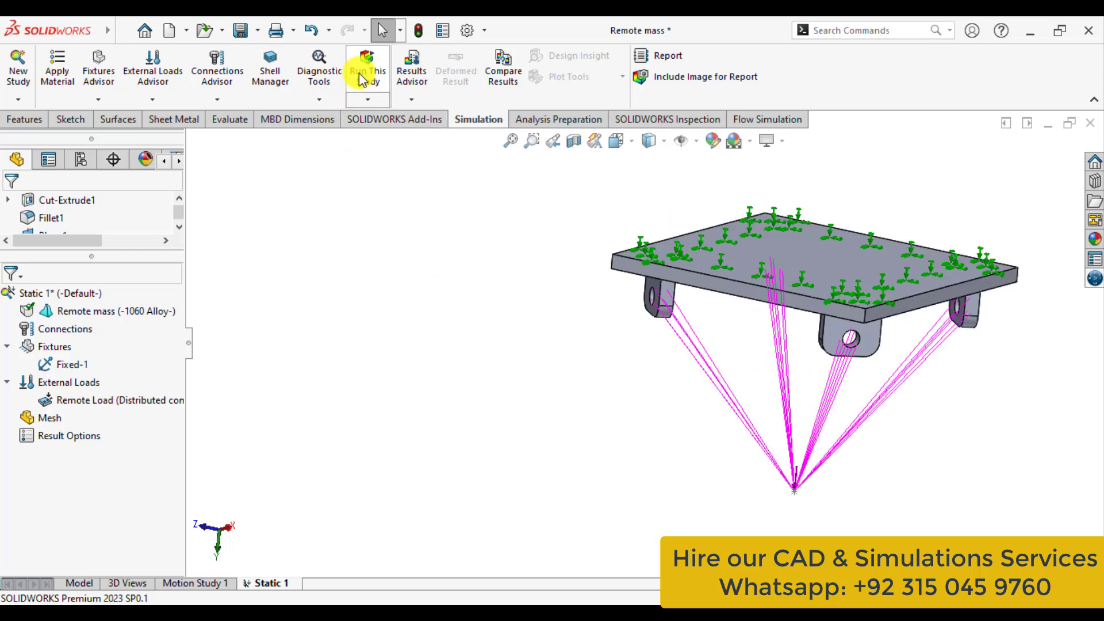
Run Static 1, orbit to inspect stressed lugs, and bring up Stress1 result options
{"action": "left_click", "coordinate": [367, 70]}
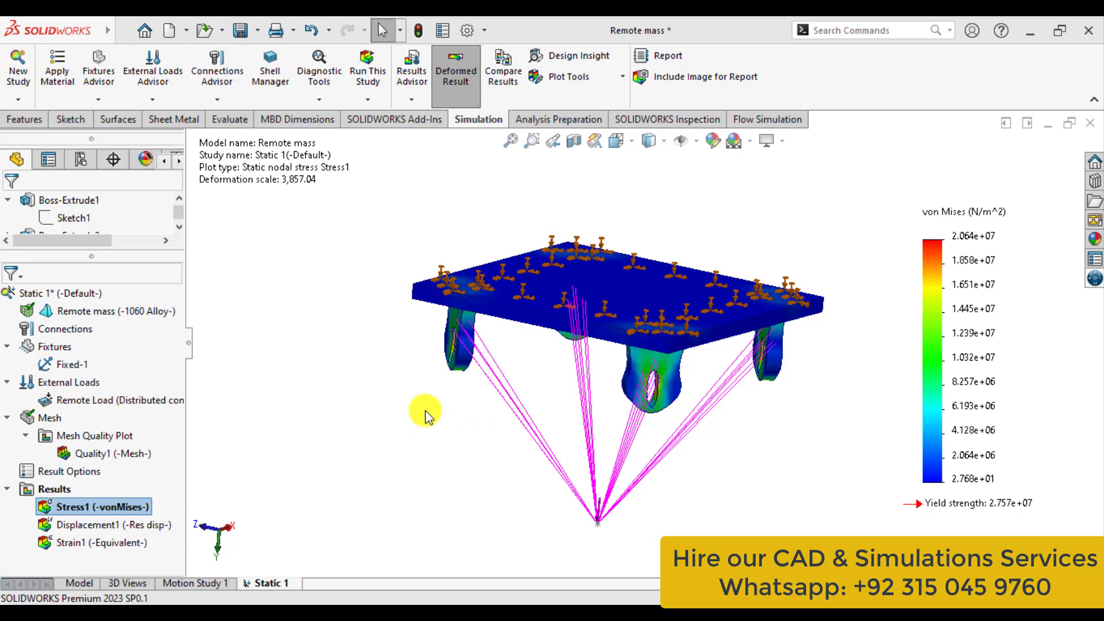
{"action": "left_click_drag", "start_coordinate": [445, 410], "coordinate": [465, 345]}
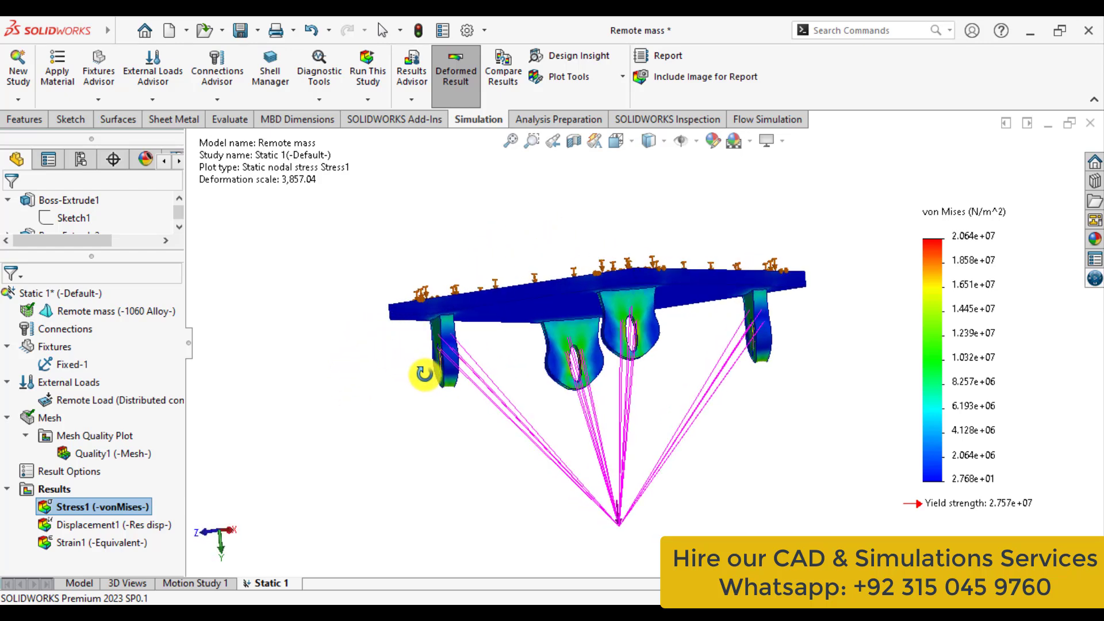
{"action": "right_click", "coordinate": [67, 505]}
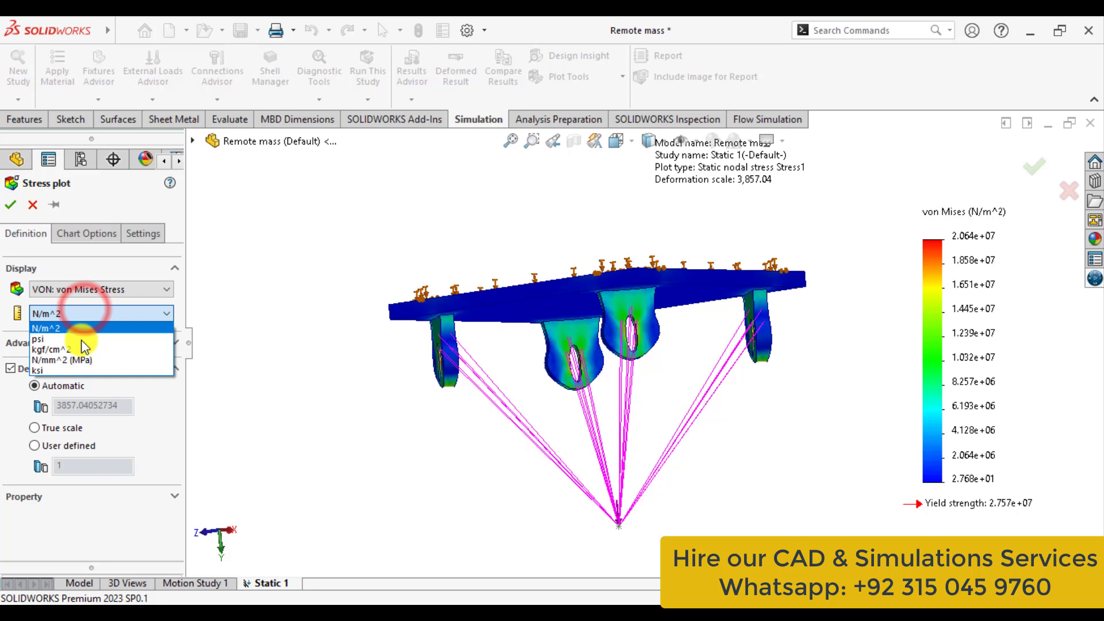
Switch the Stress1 plot units to N/mm^2 (MPa), showing a maximum of about 20.6 MPa
{"action": "left_click", "coordinate": [62, 359]}
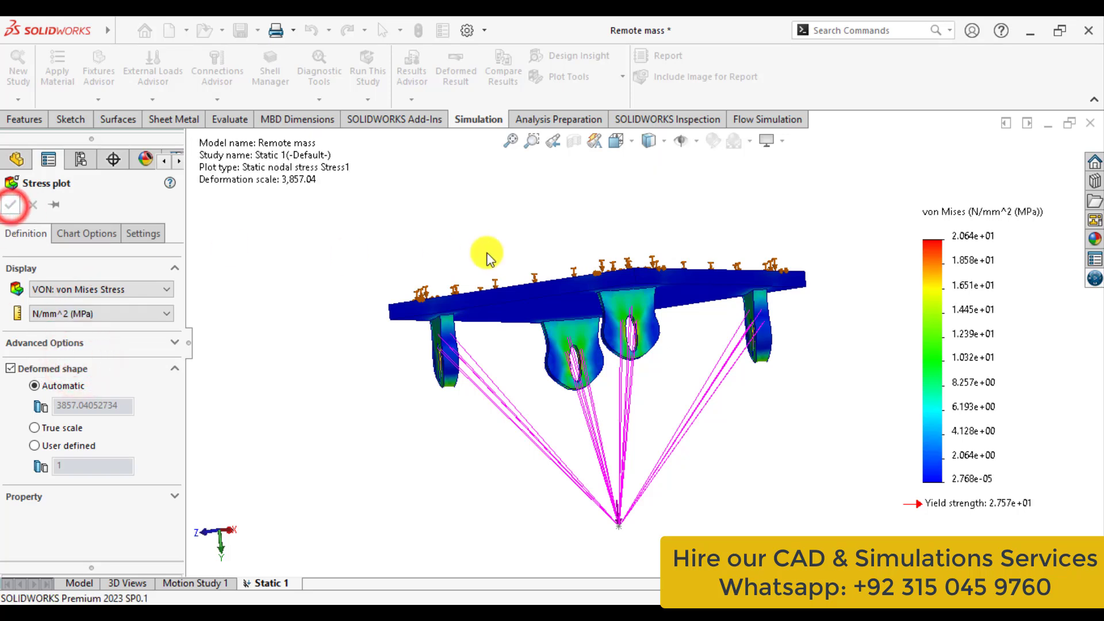
{"action": "left_click", "coordinate": [11, 205]}
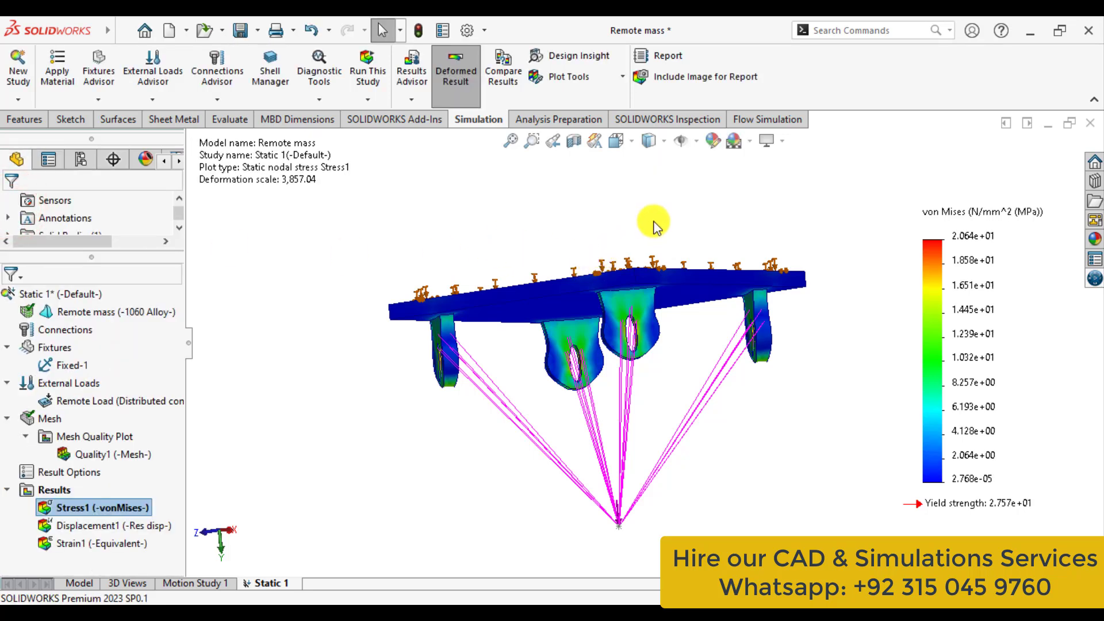
{"action": "mouse_move", "coordinate": [787, 262]}
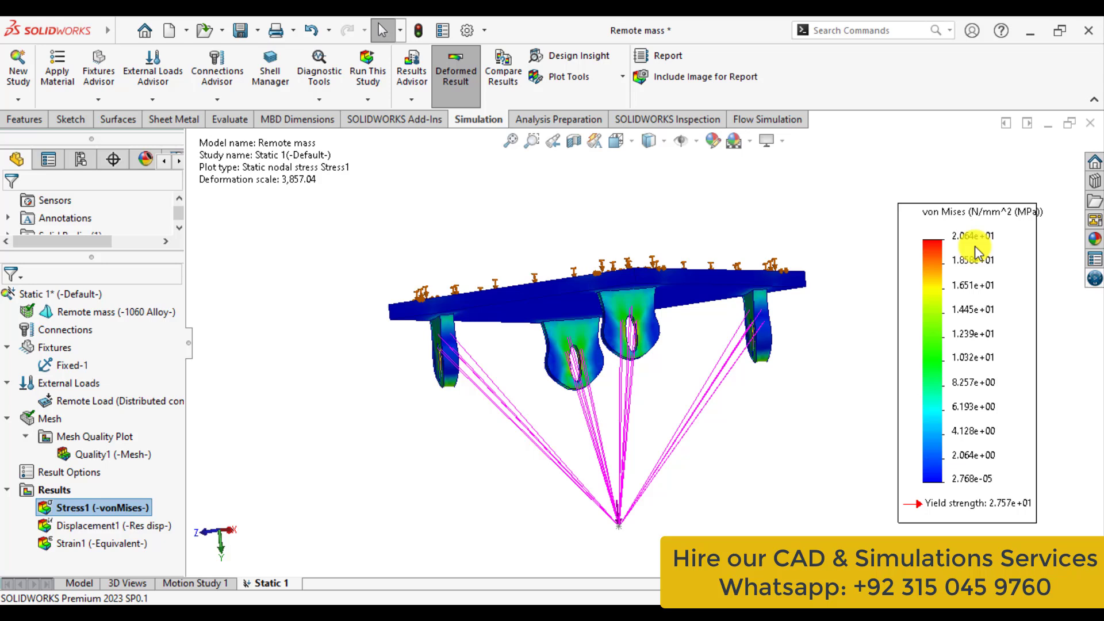
{"action": "mouse_move", "coordinate": [183, 468]}
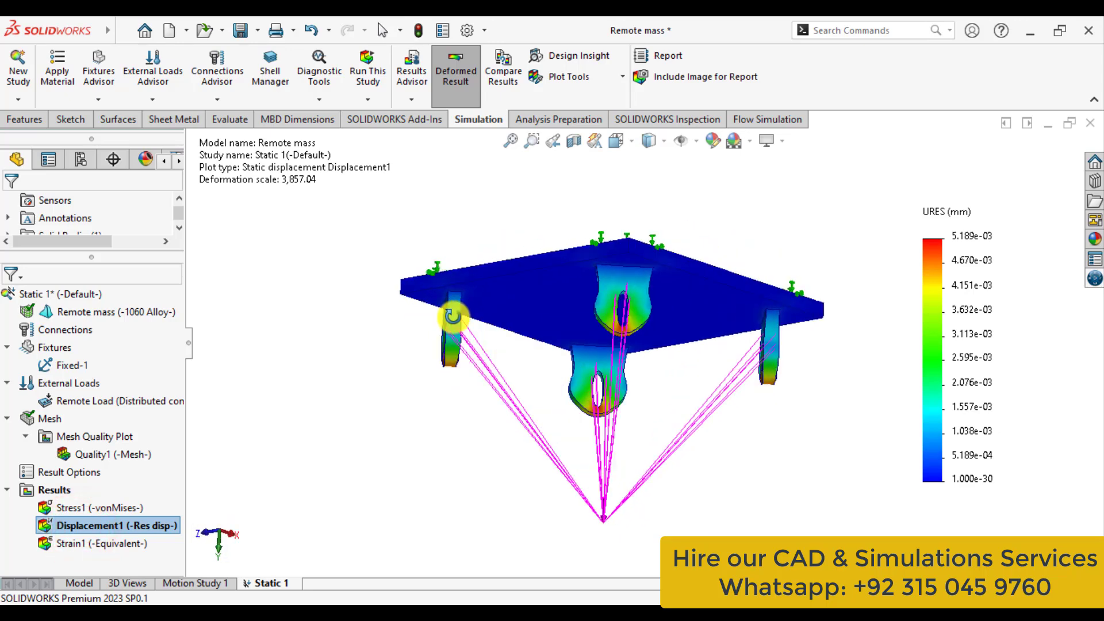
{"action": "left_click_drag", "start_coordinate": [454, 317], "coordinate": [556, 345]}
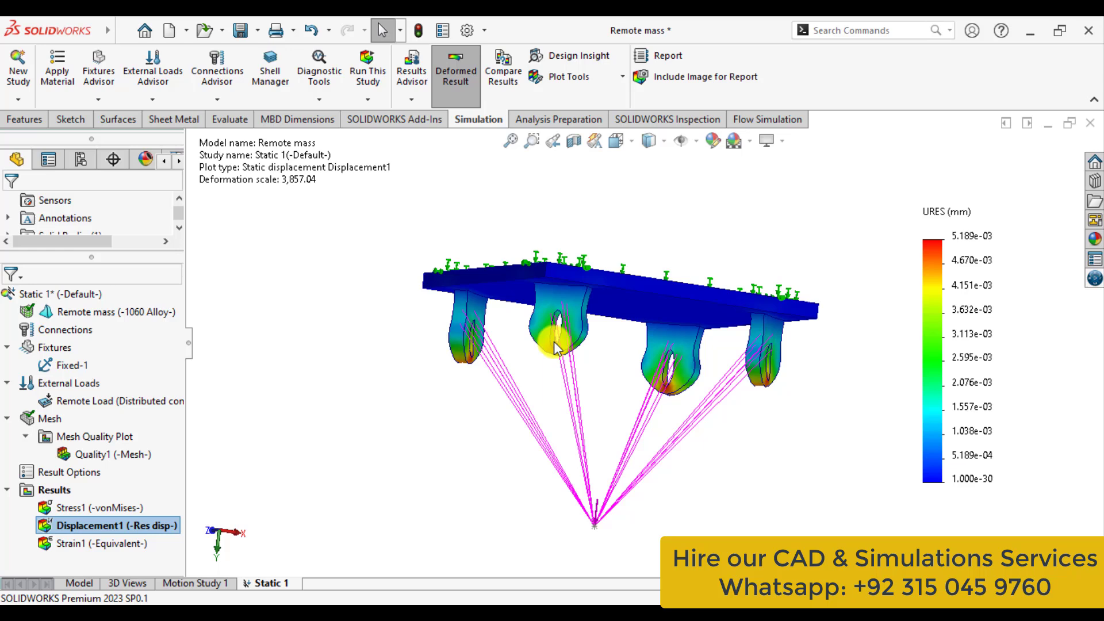
{"action": "mouse_move", "coordinate": [801, 372]}
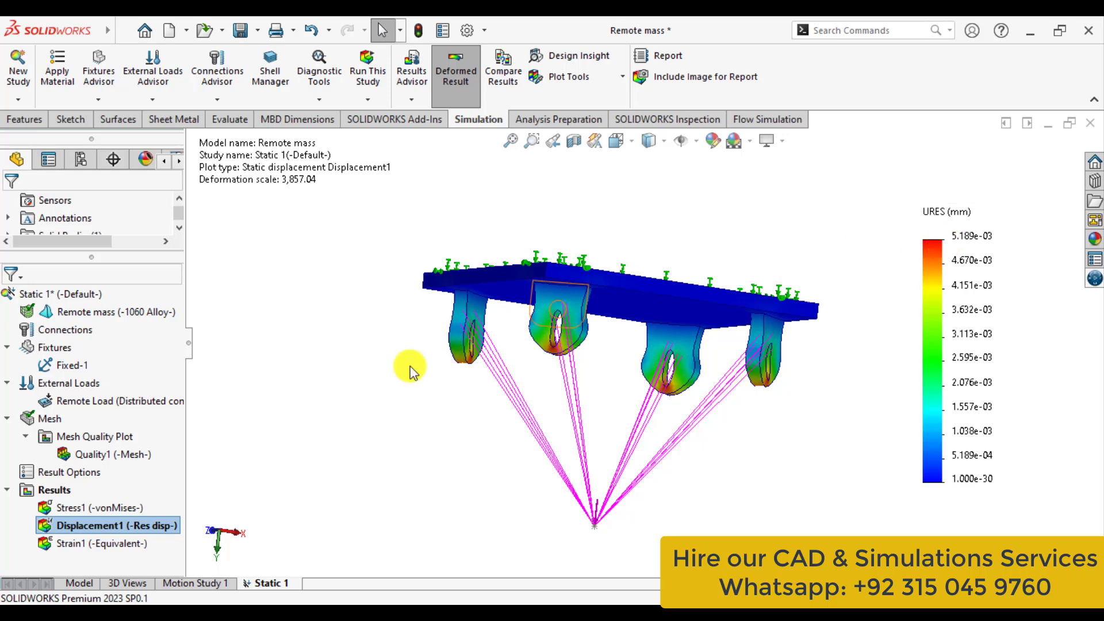
{"action": "right_click", "coordinate": [109, 525]}
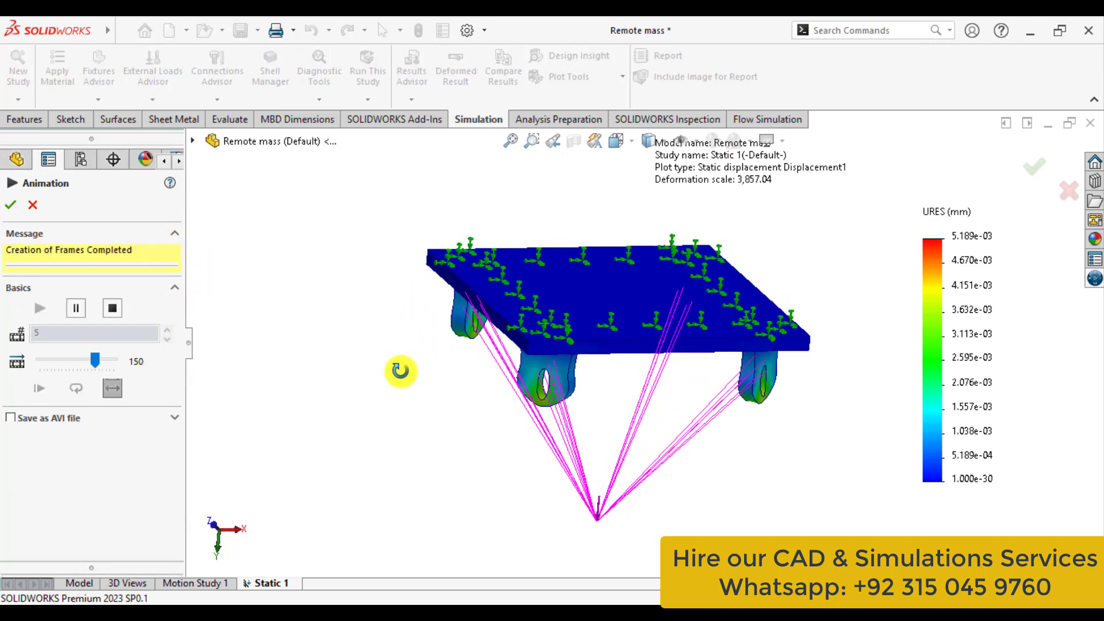
{"action": "left_click", "coordinate": [40, 307]}
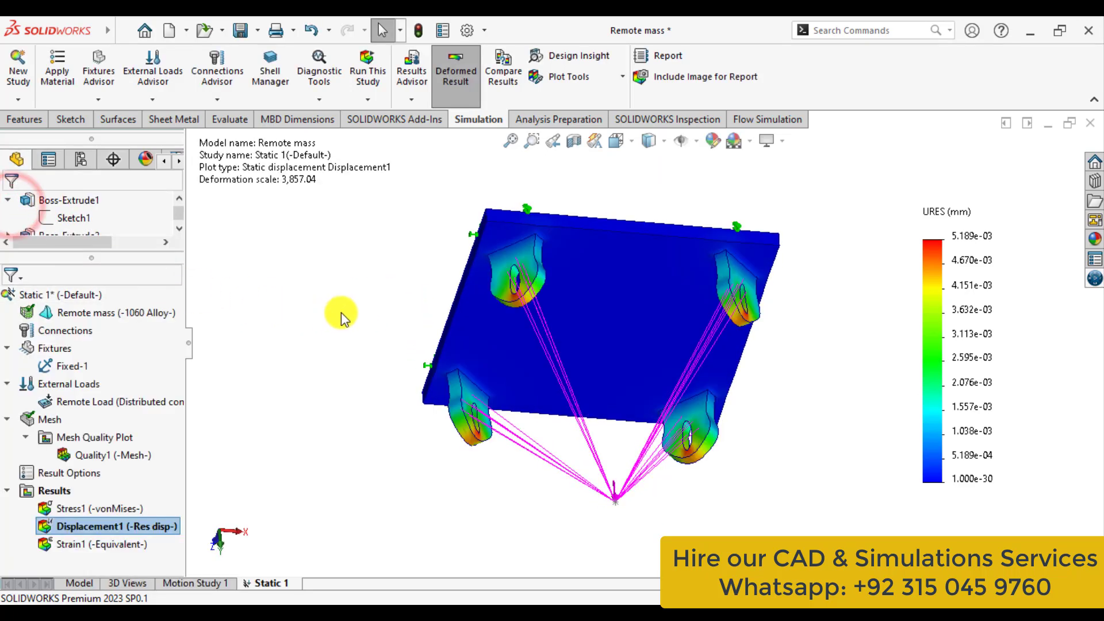
Add a Max von Mises Stress factor of safety plot (minimum FOS 1.3), then reshow Displacement1
{"action": "right_click", "coordinate": [44, 489]}
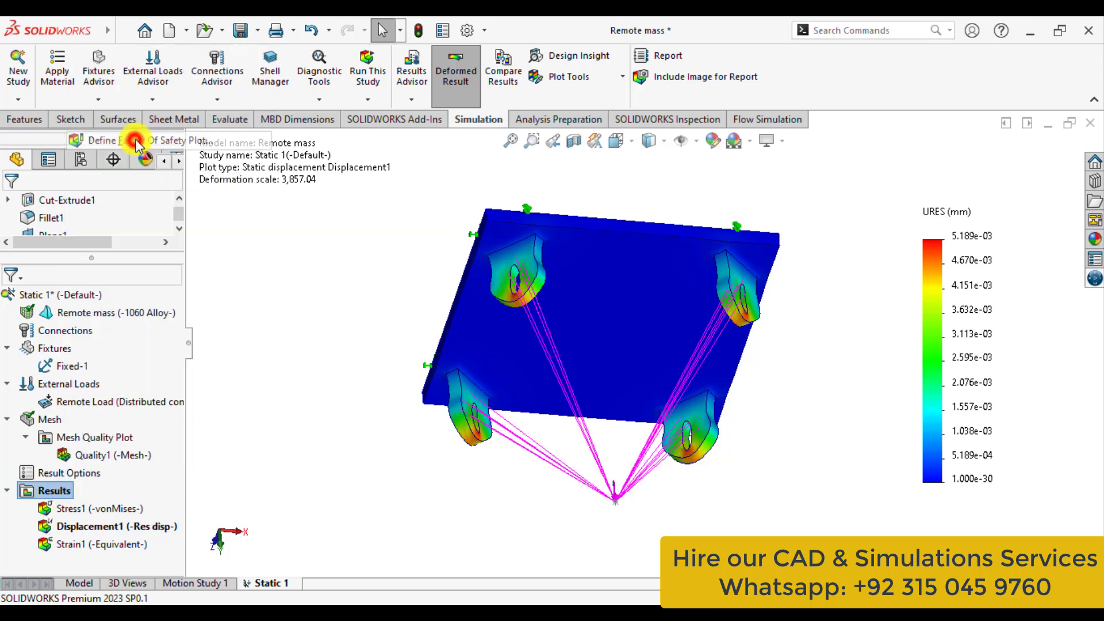
{"action": "left_click", "coordinate": [136, 140]}
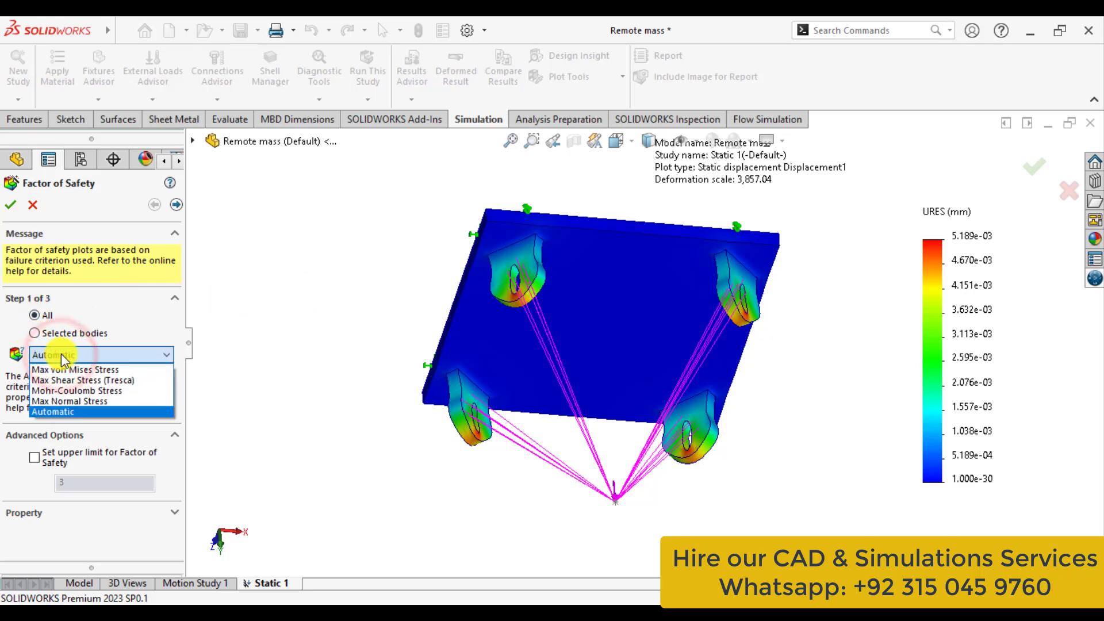
{"action": "mouse_move", "coordinate": [78, 390]}
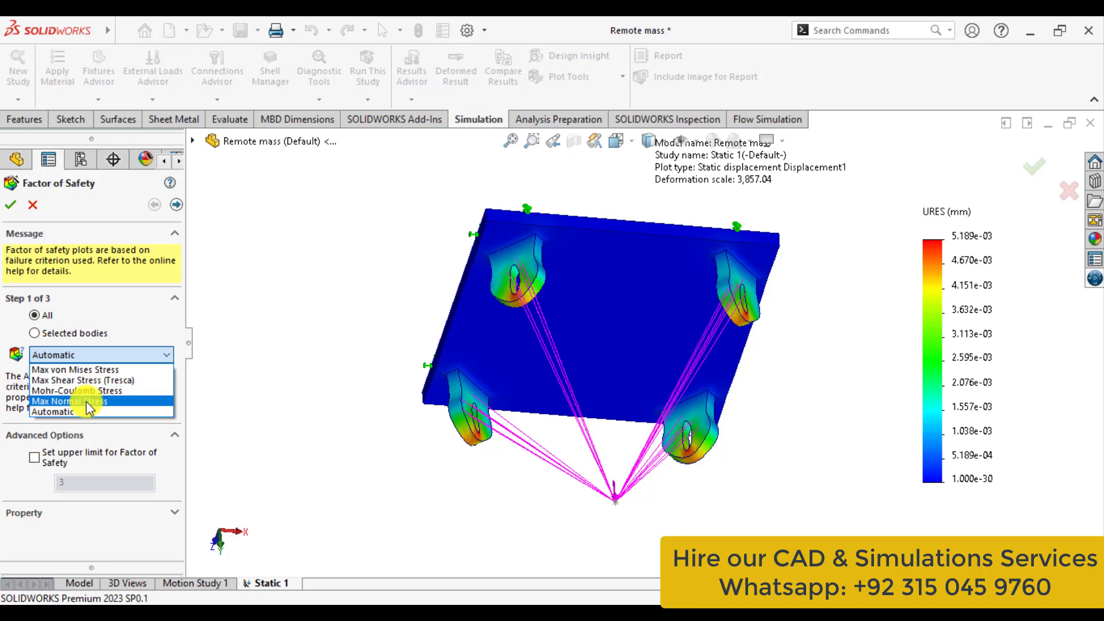
{"action": "left_click", "coordinate": [88, 369]}
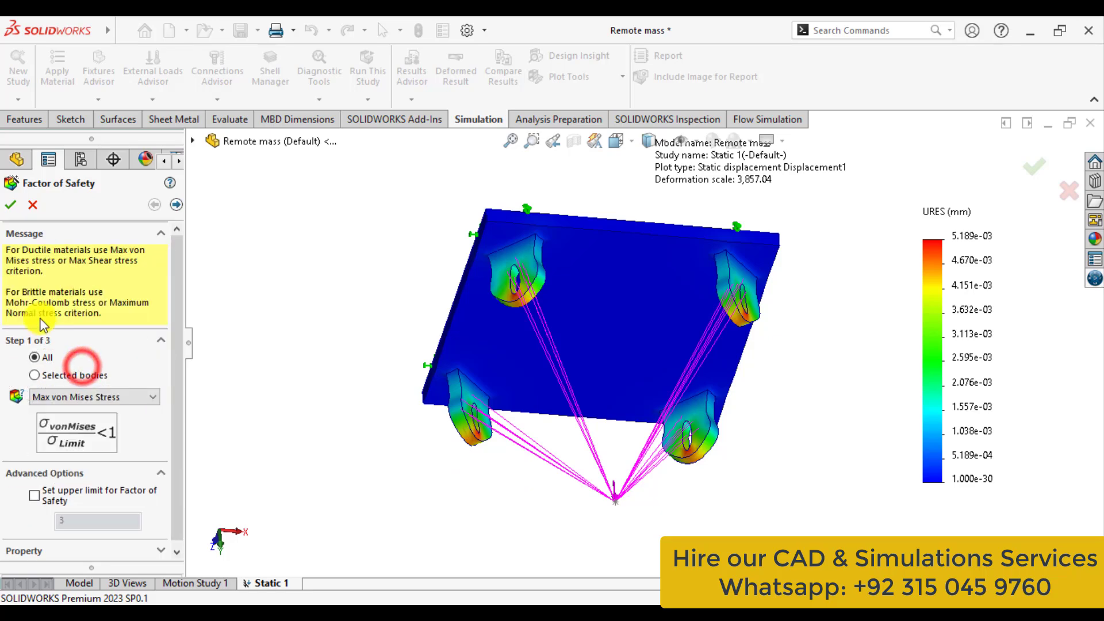
{"action": "left_click", "coordinate": [11, 204]}
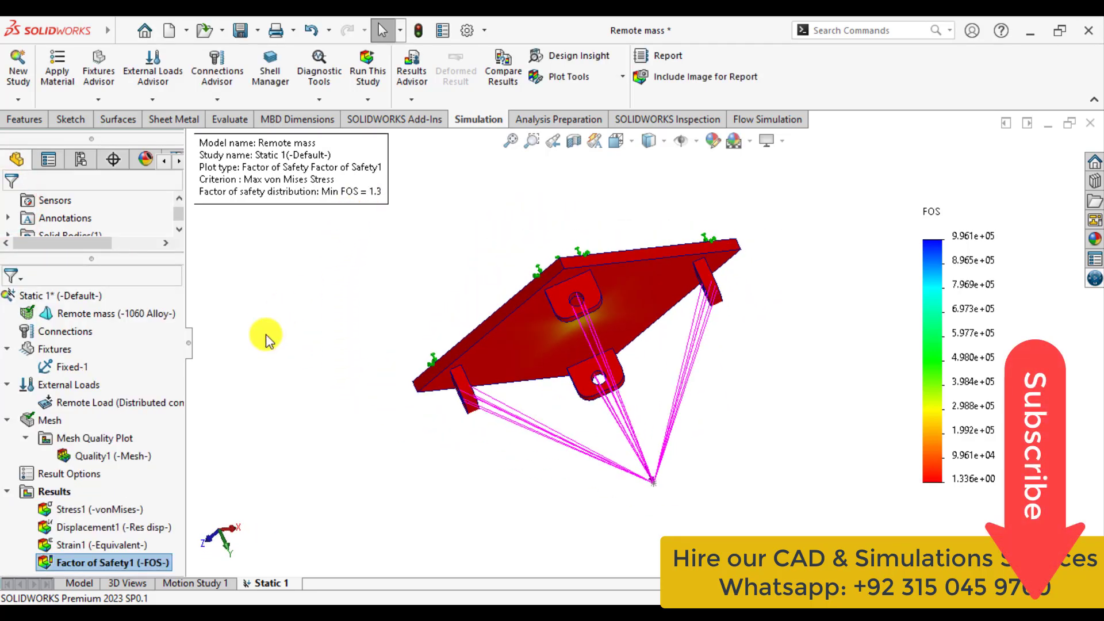
{"action": "double_click", "coordinate": [92, 526]}
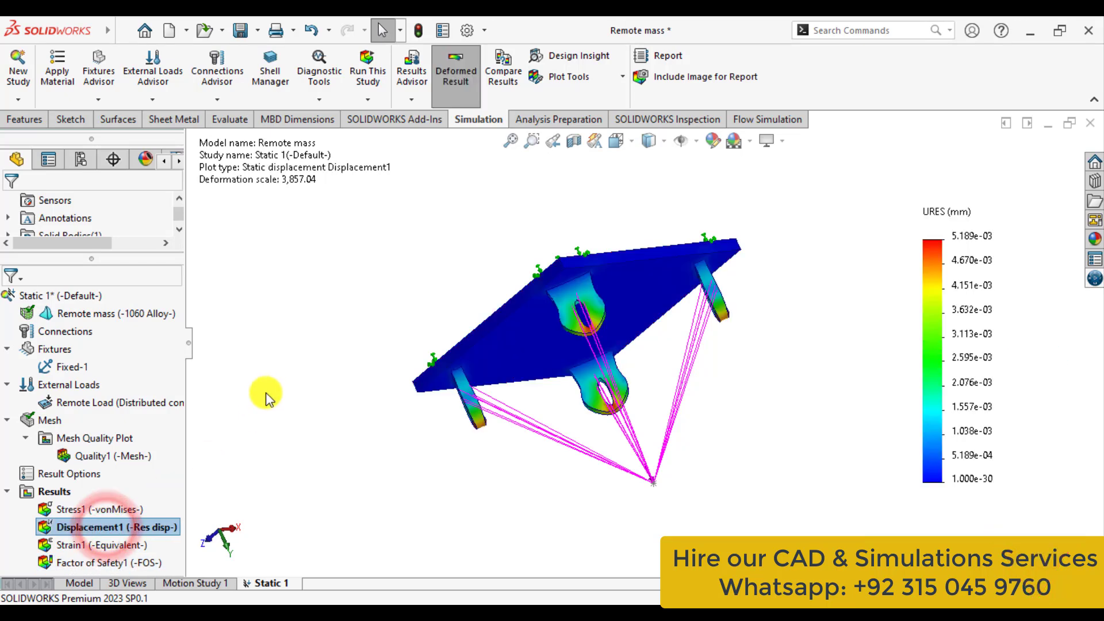
Set Displacement1 to true-scale deformation (scale 1) and orbit to inspect the underside and sides
{"action": "right_click", "coordinate": [106, 527]}
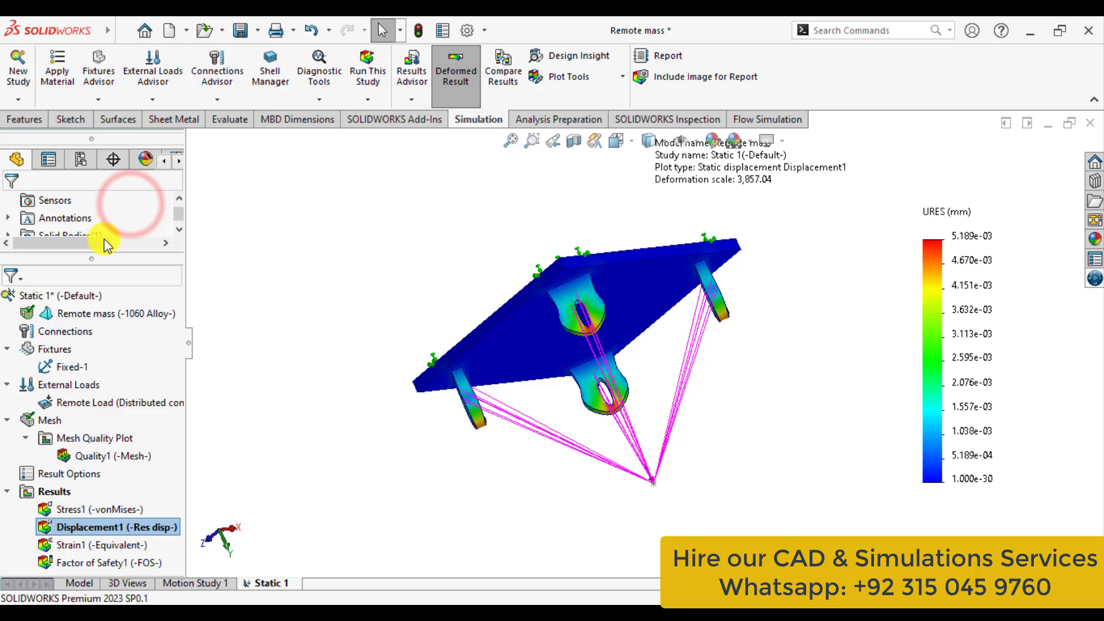
{"action": "double_click", "coordinate": [100, 526]}
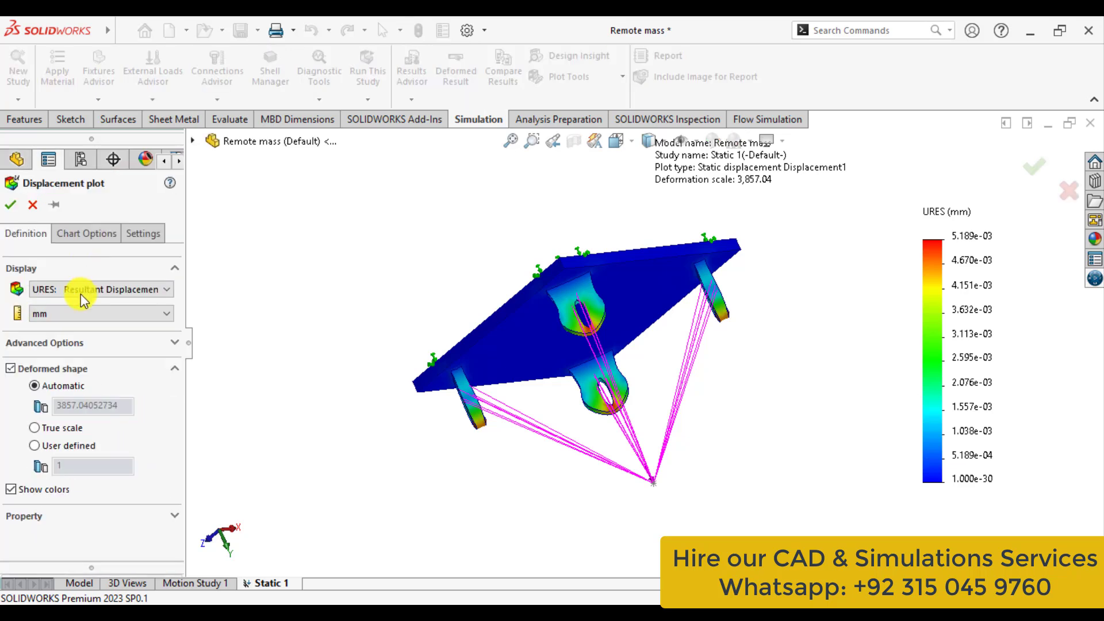
{"action": "left_click", "coordinate": [37, 427]}
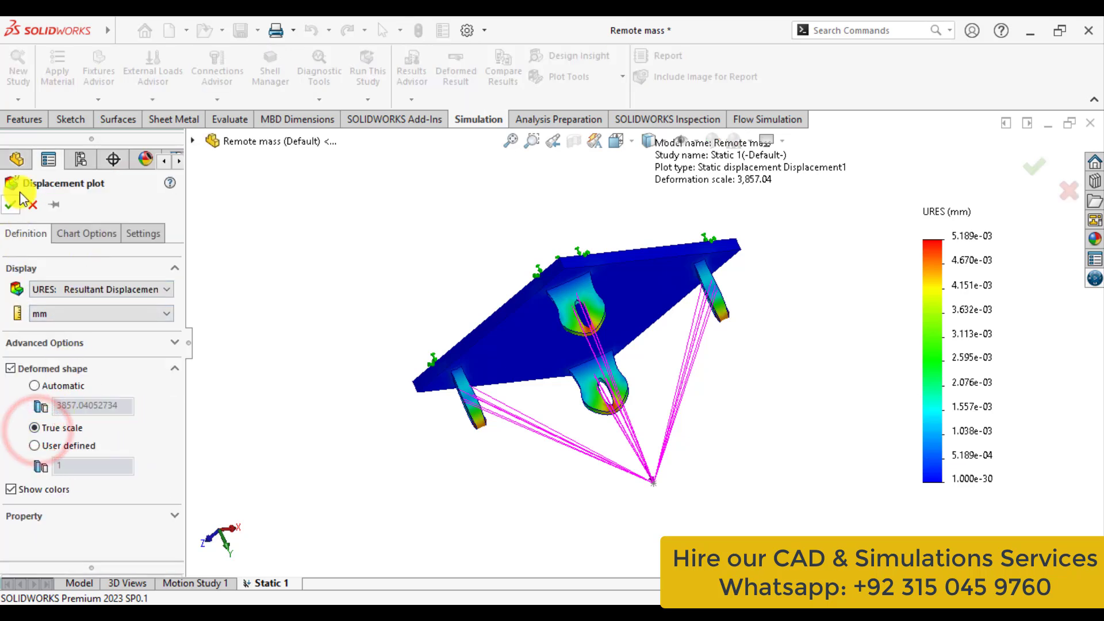
{"action": "left_click", "coordinate": [11, 204]}
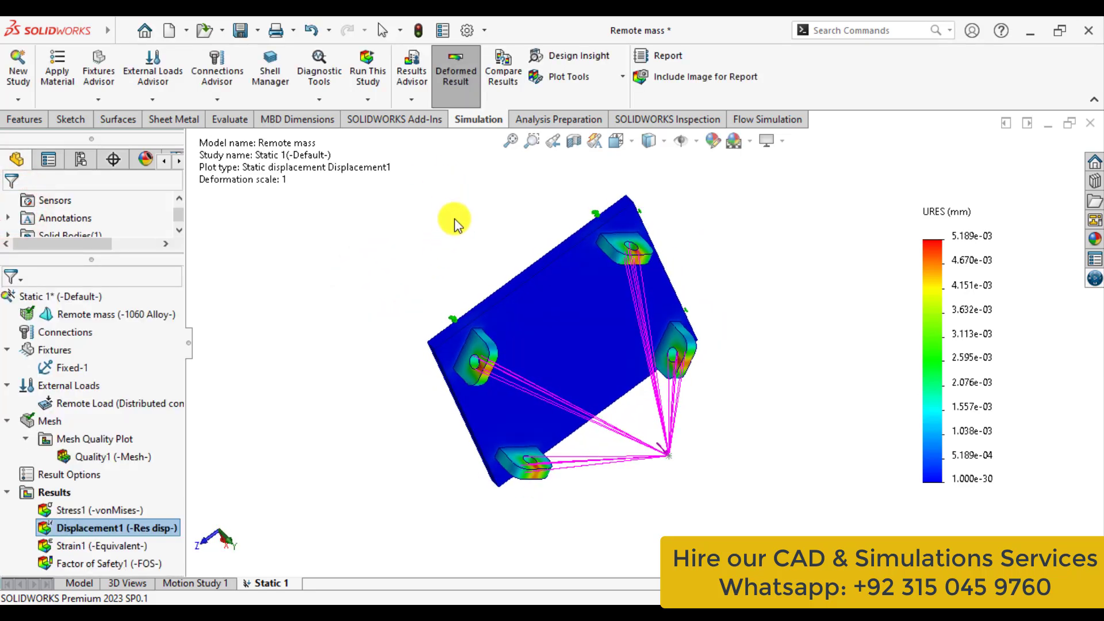
{"action": "left_click_drag", "start_coordinate": [454, 220], "coordinate": [712, 230]}
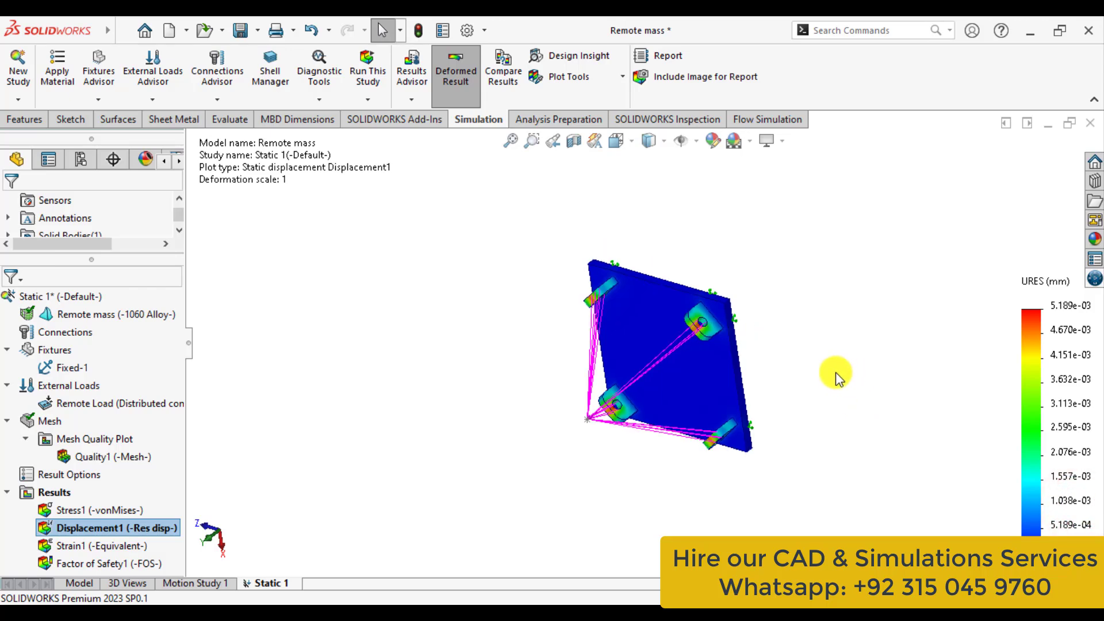
{"action": "left_click_drag", "start_coordinate": [834, 373], "coordinate": [711, 345]}
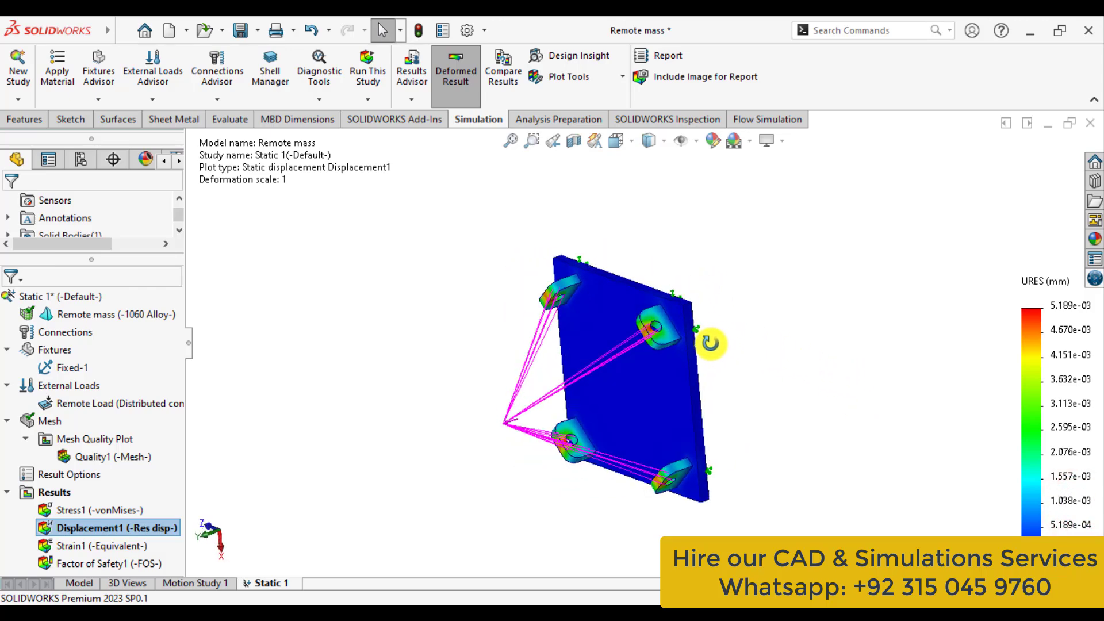
{"action": "left_click_drag", "start_coordinate": [711, 344], "coordinate": [790, 427]}
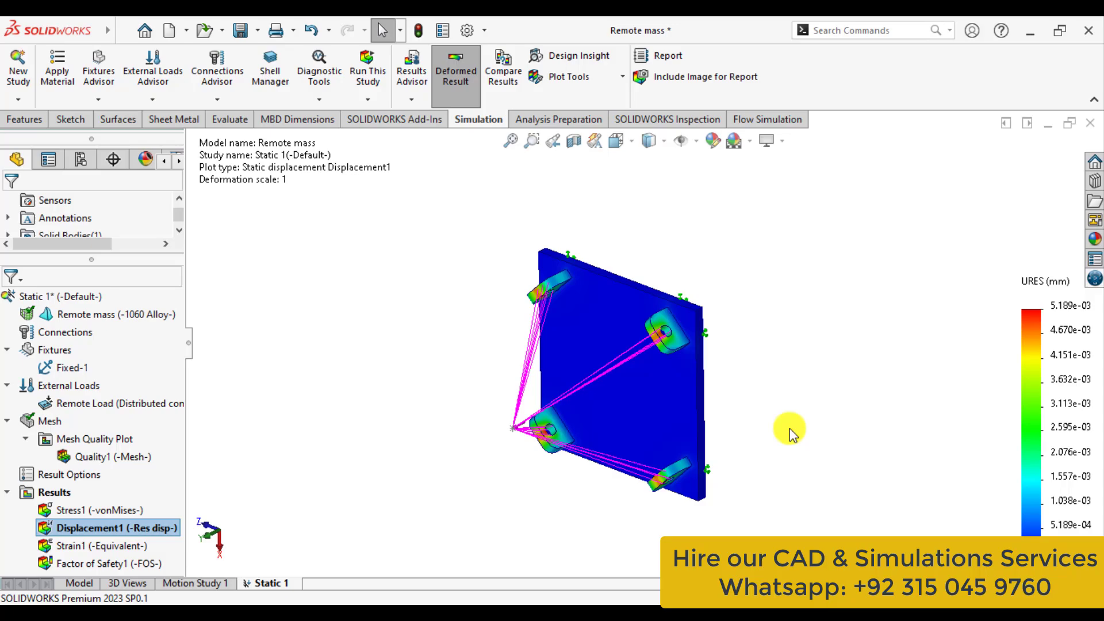